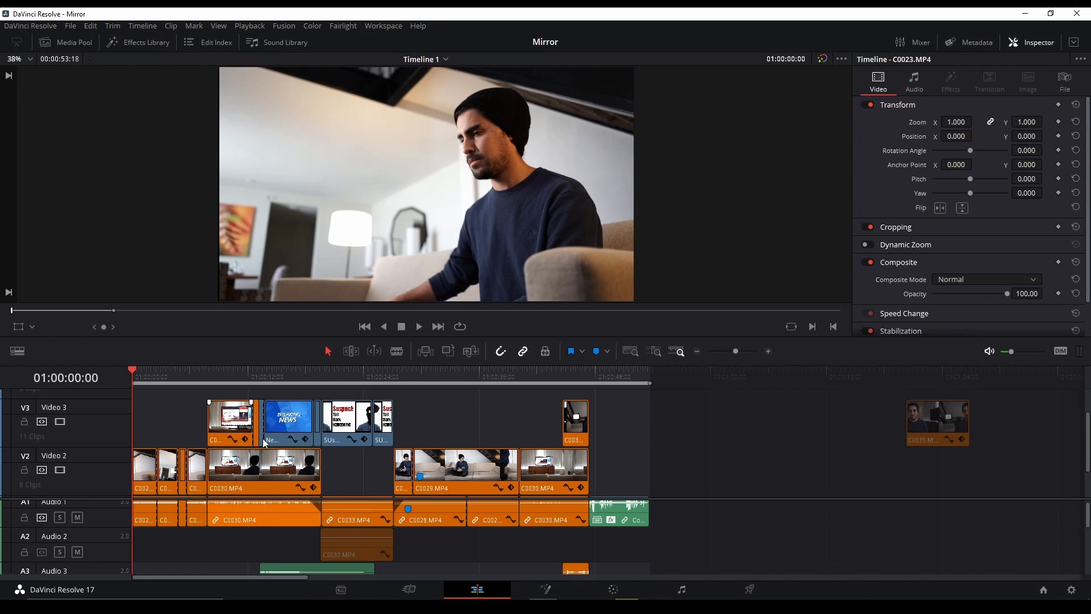
mouse_move(155, 419)
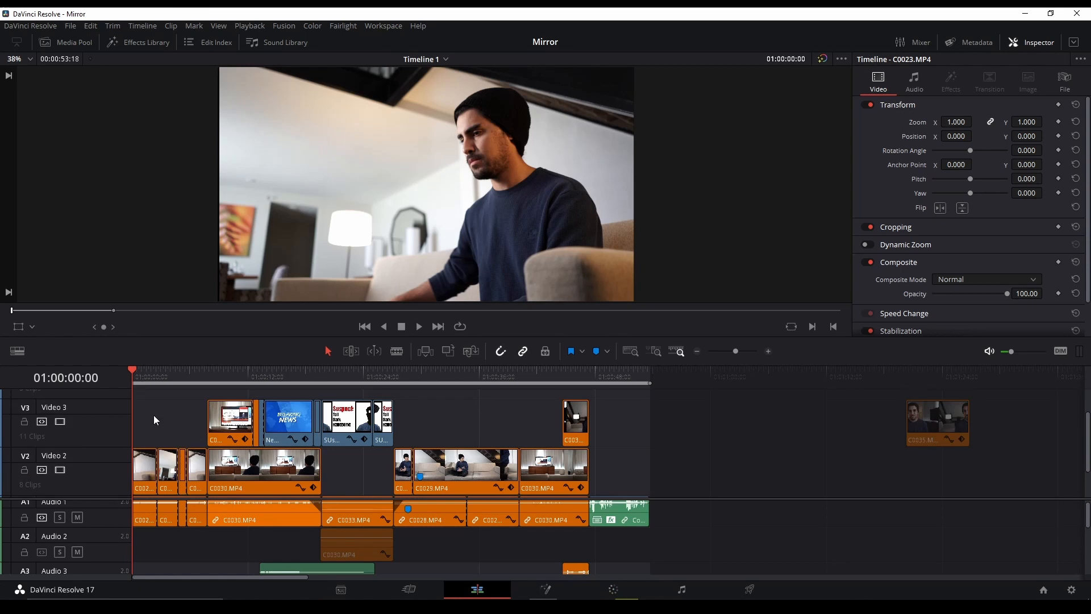
mouse_move(282, 404)
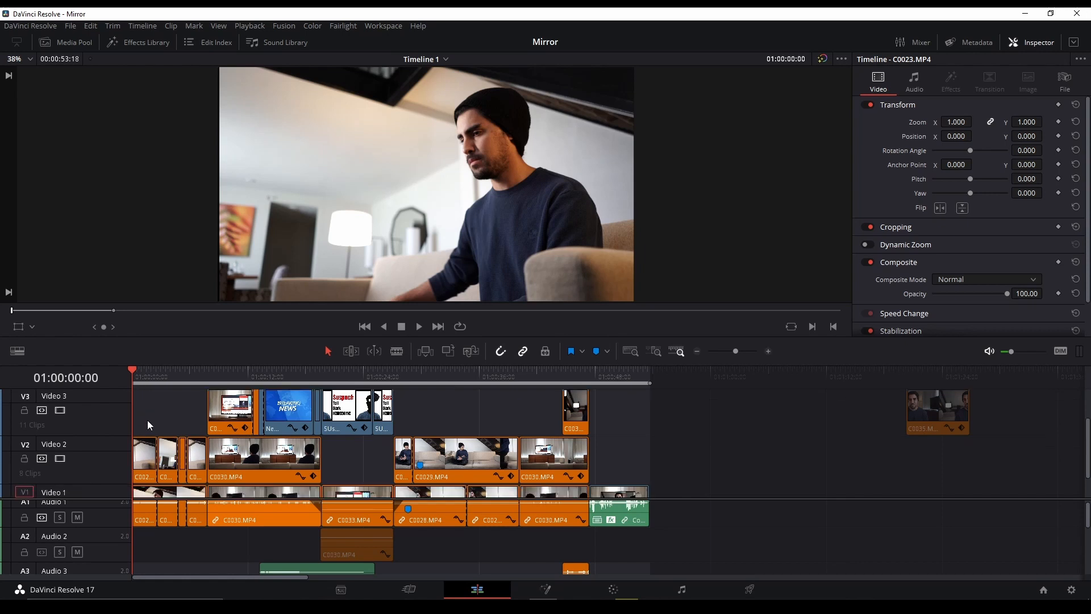
- Disable the Video 2 and Video 3 tracks so only the Video 1 footage shows
click(59, 468)
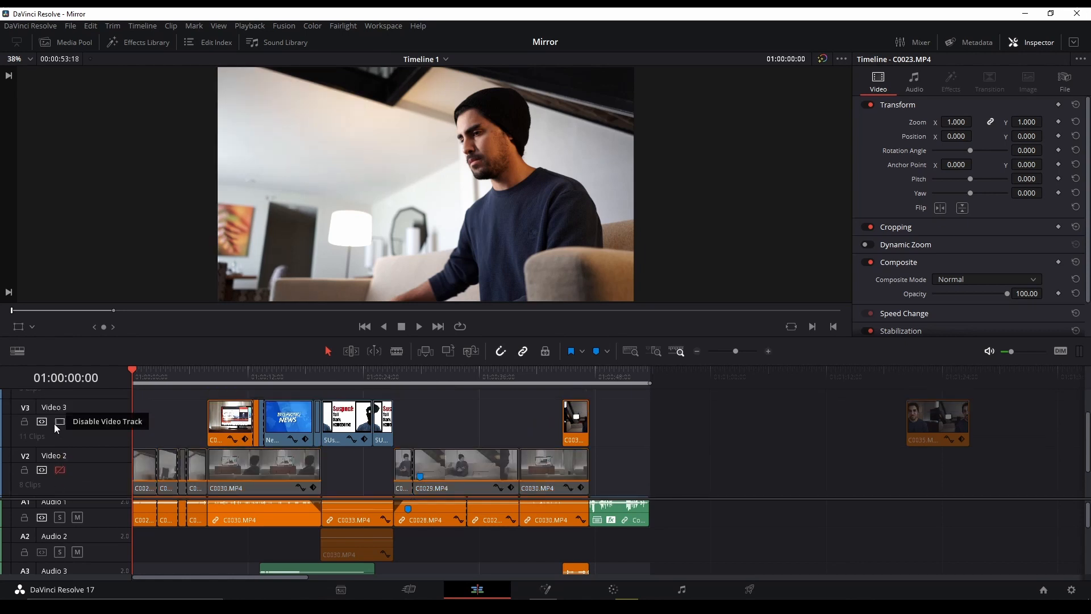
click(59, 421)
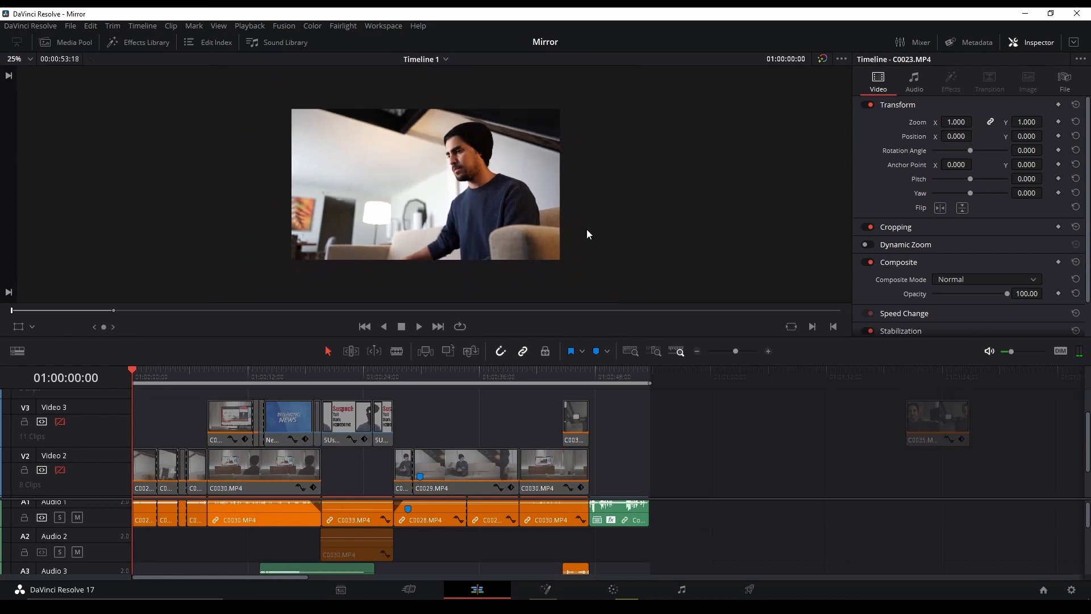
mouse_move(564, 253)
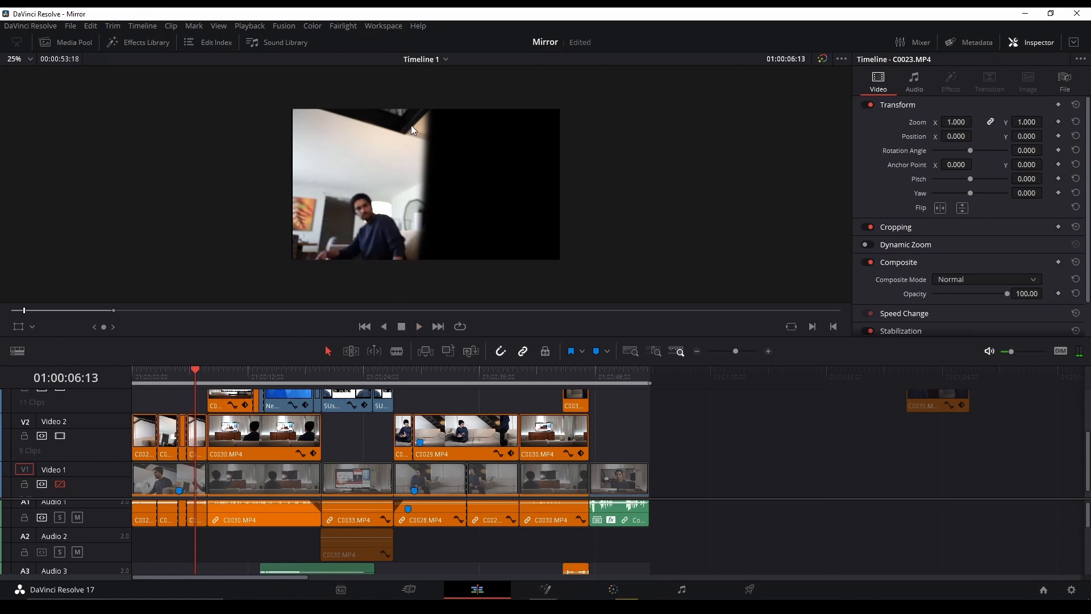
mouse_move(419, 186)
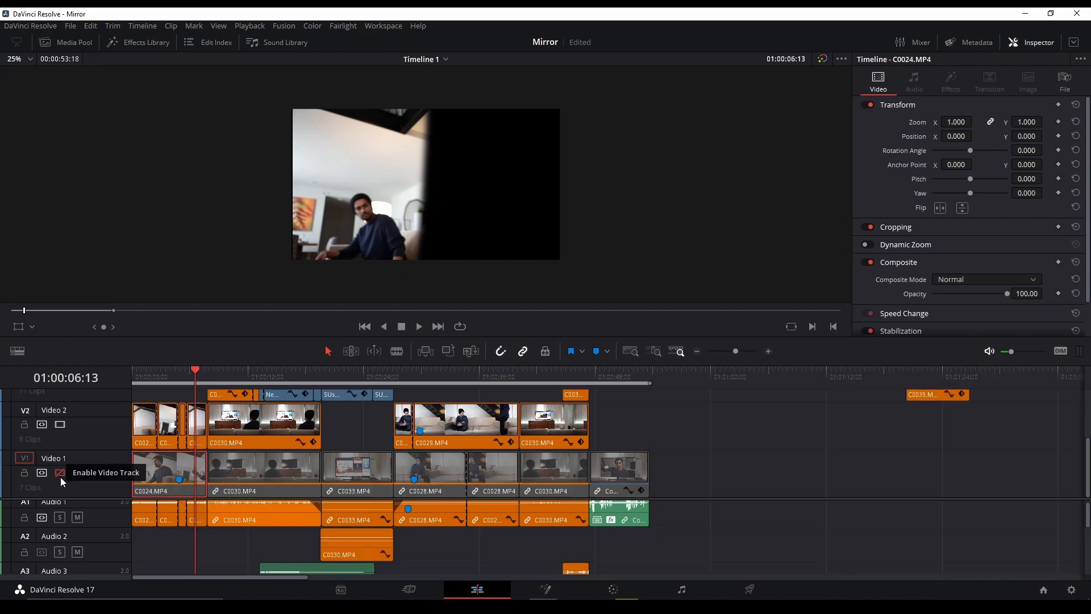
click(59, 472)
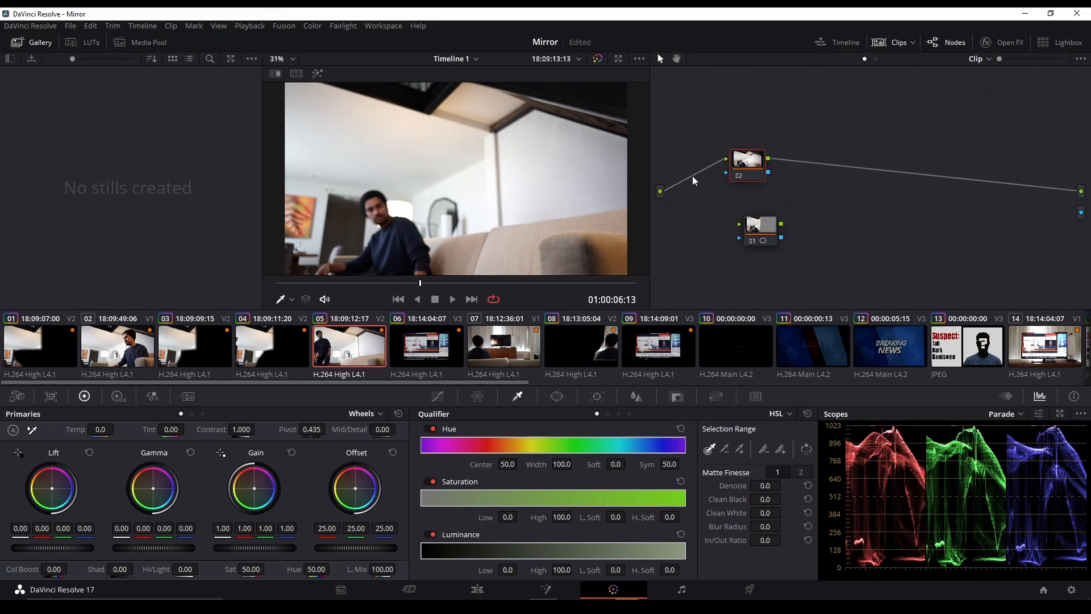
mouse_move(456, 285)
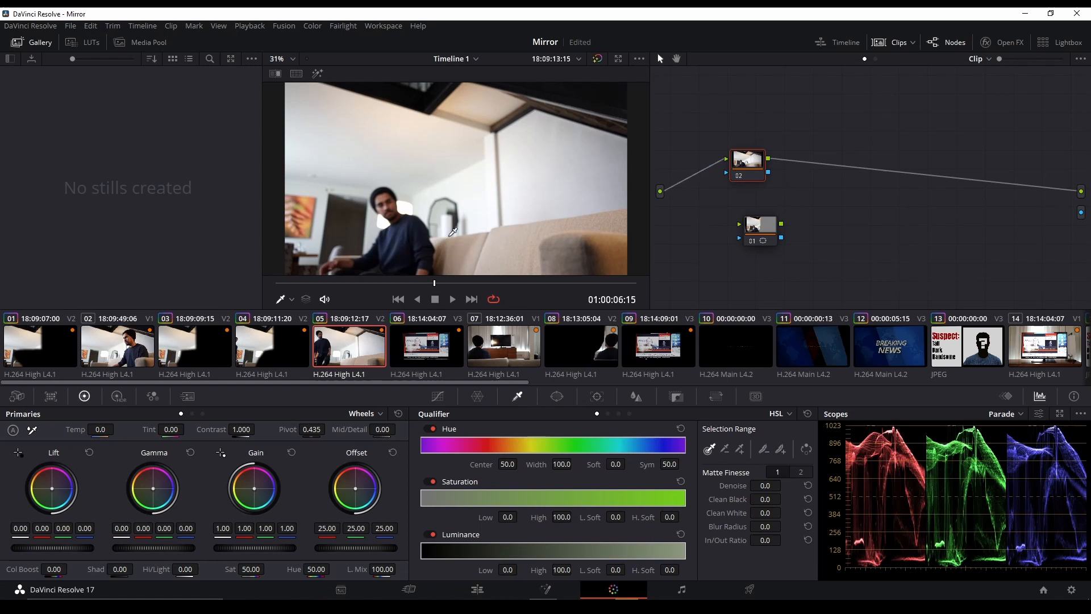
mouse_move(815, 185)
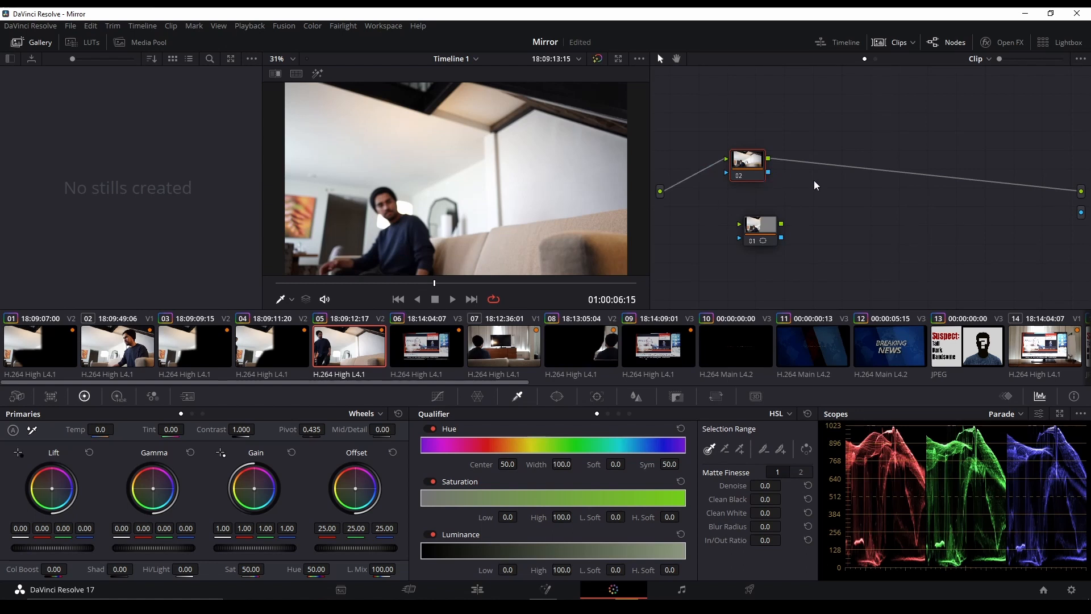
right_click(816, 185)
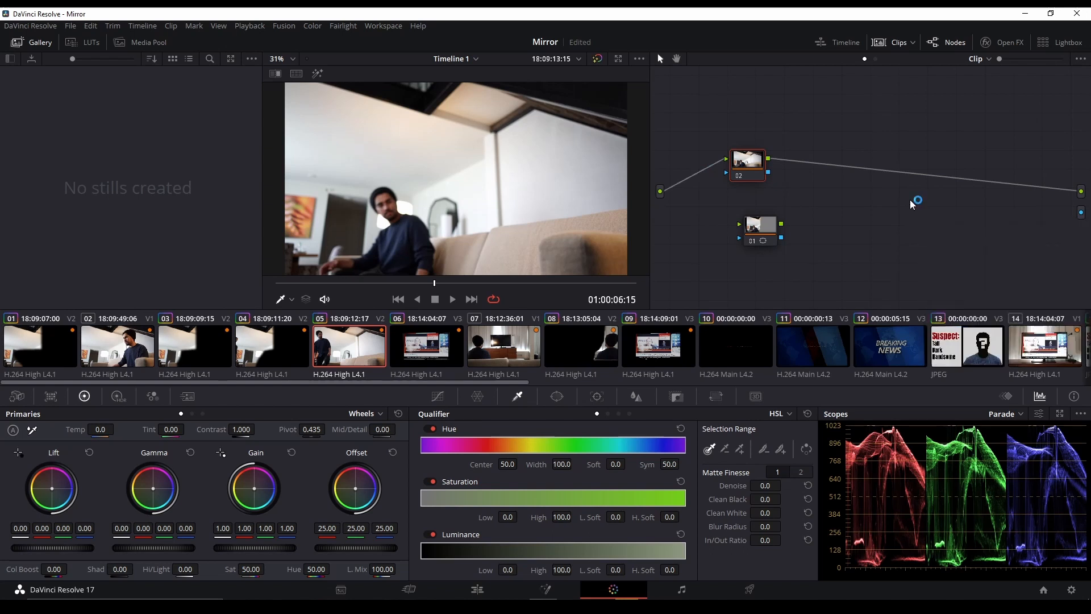
mouse_move(650, 177)
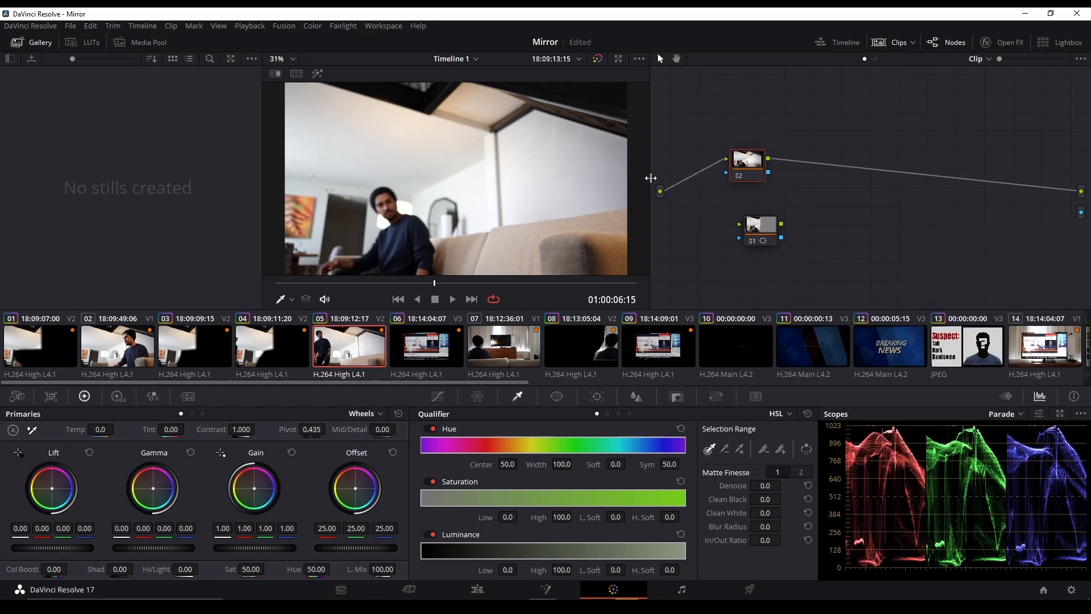
mouse_move(521, 212)
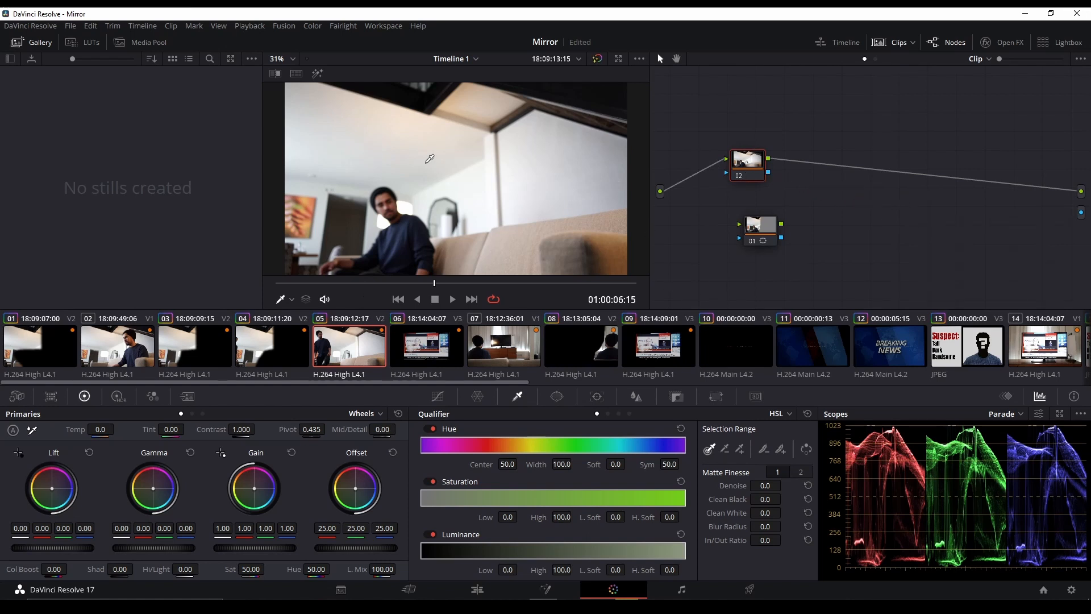
- Add a rectangular Linear window to node 02 and position it over the left figure
click(557, 396)
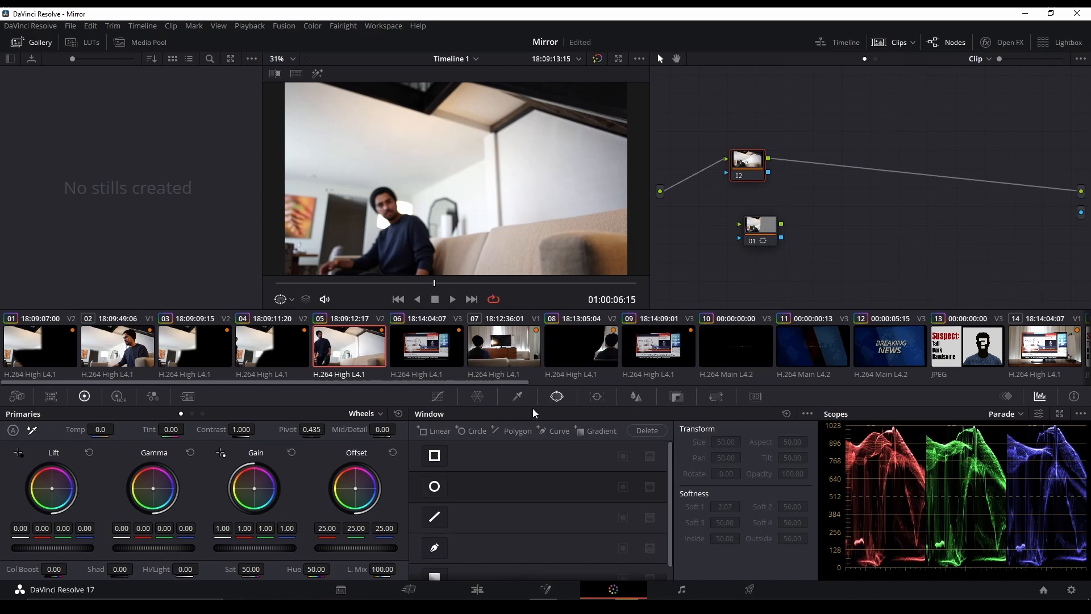
click(433, 455)
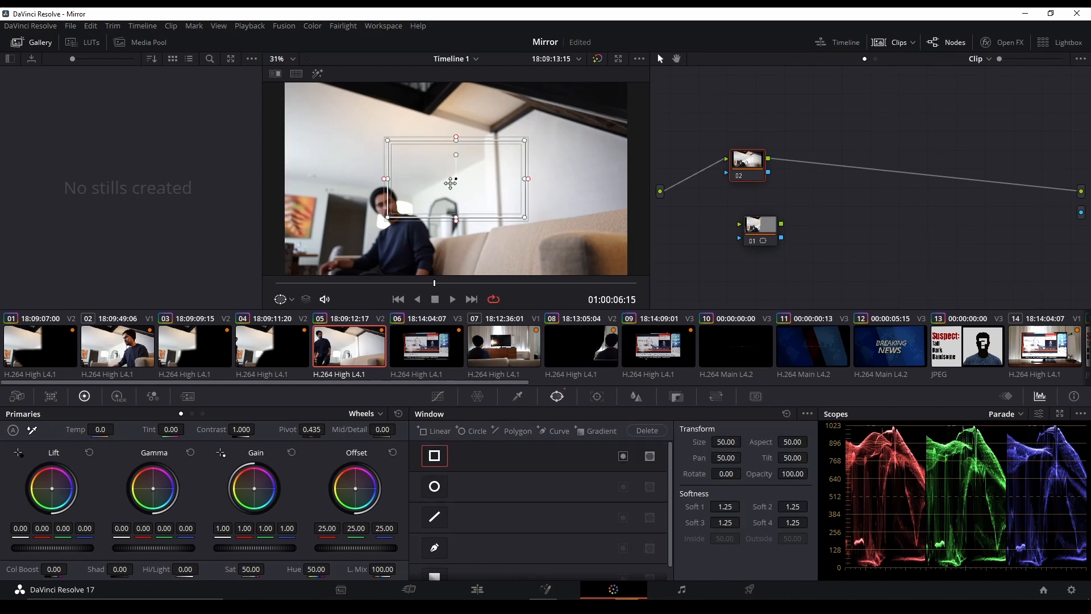
drag(456, 179, 380, 164)
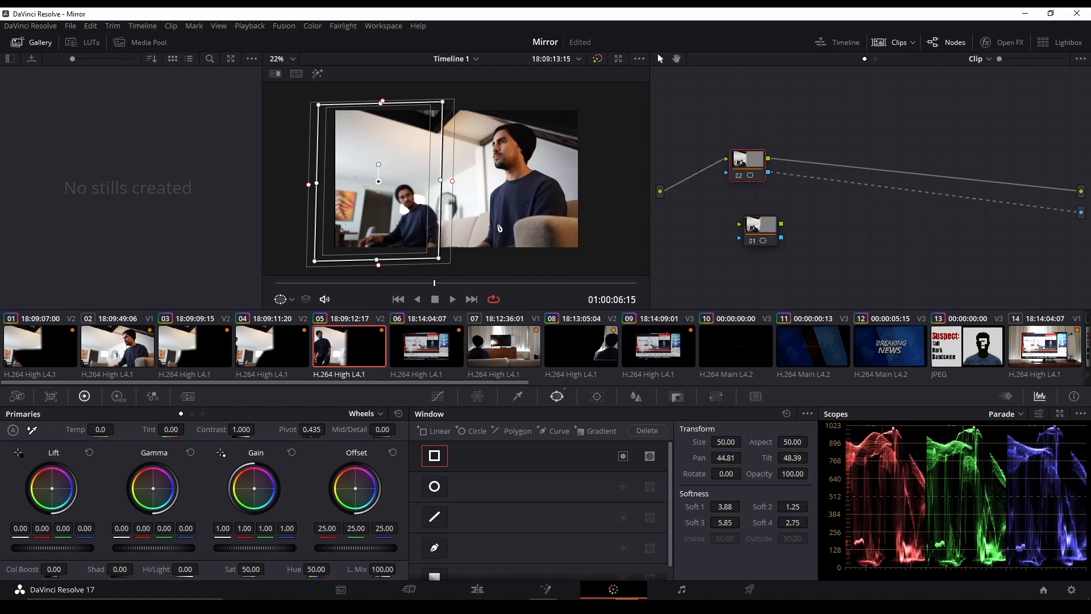
mouse_move(527, 137)
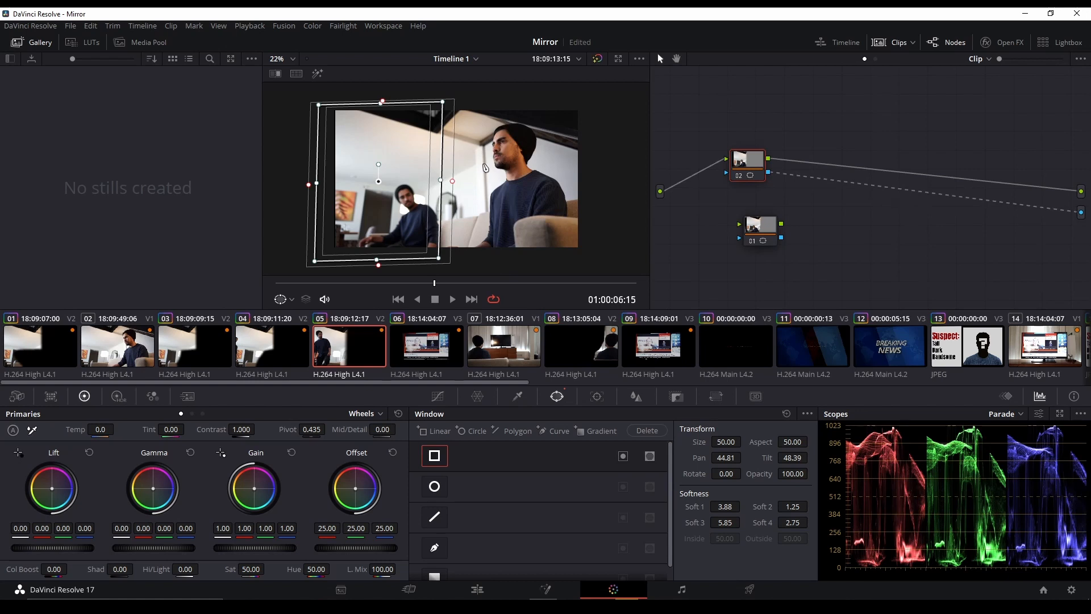
mouse_move(405, 120)
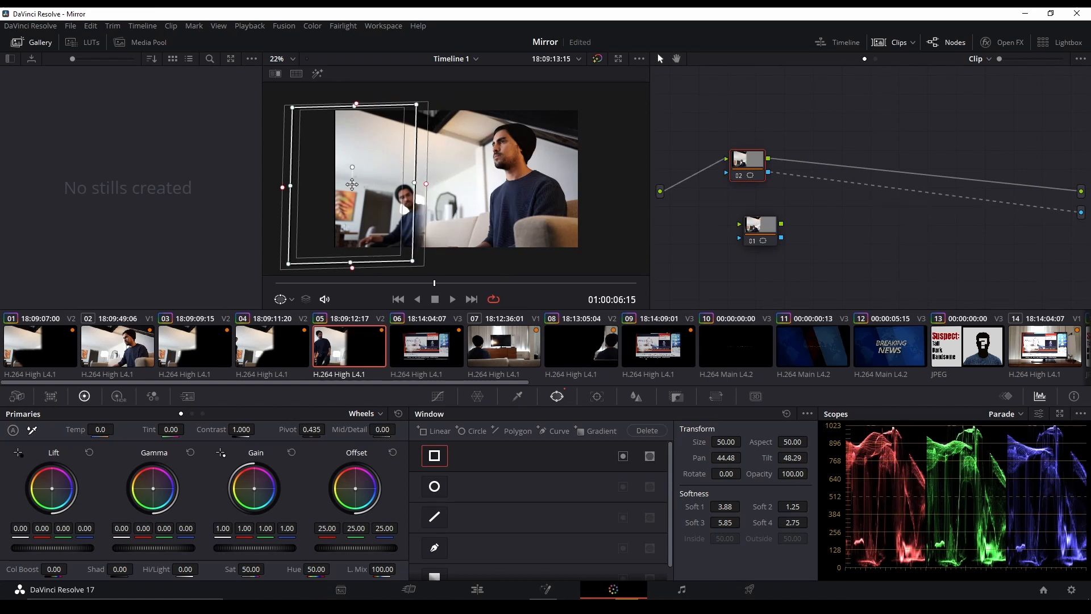
drag(351, 183, 388, 183)
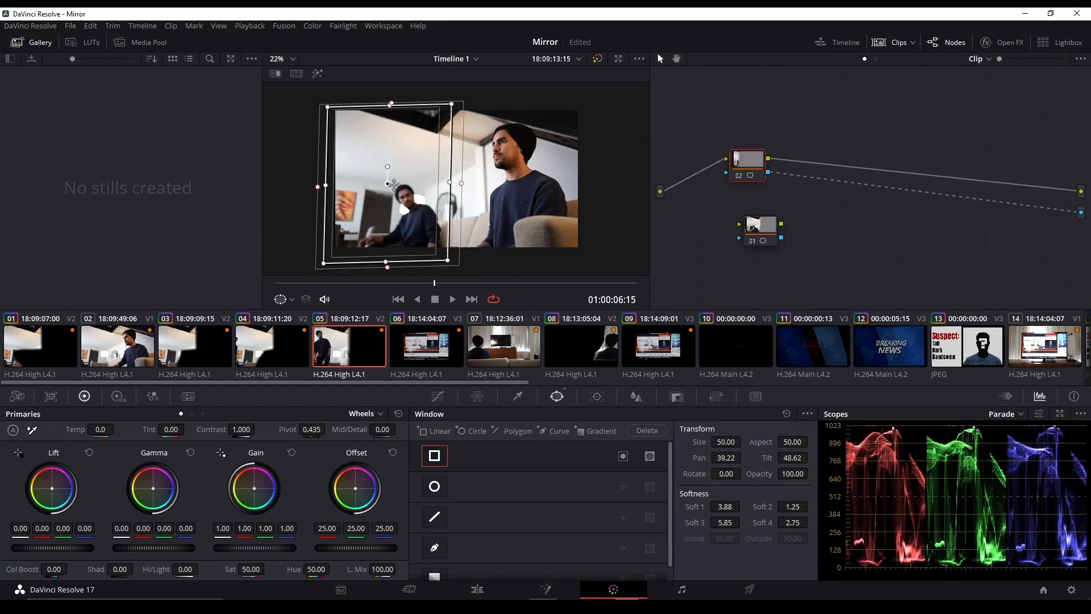
drag(394, 184, 391, 171)
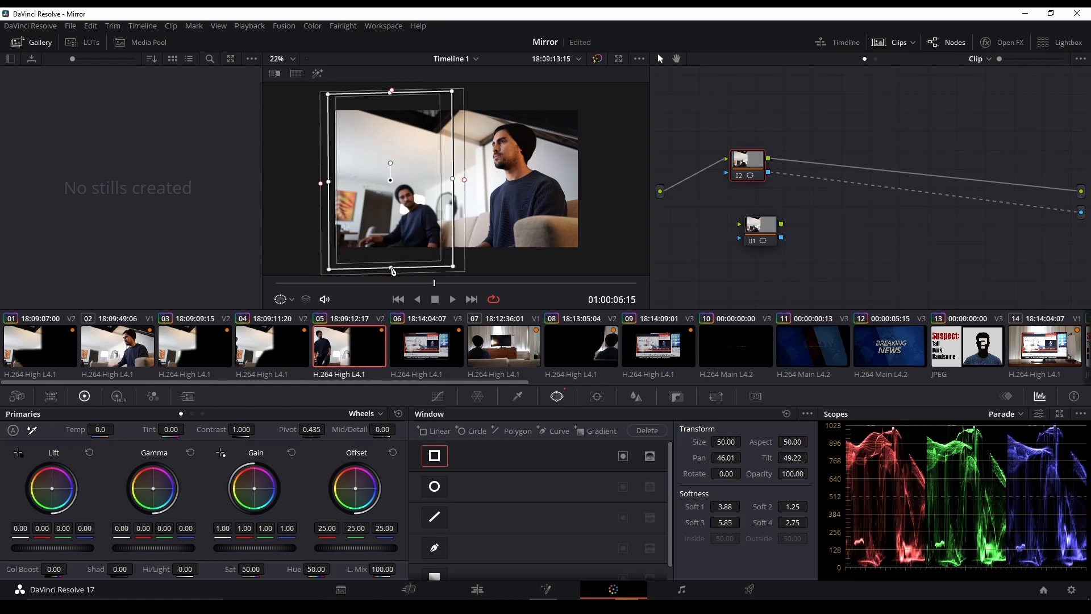
- Review clips 04 and 03, playing clip 03, then check the Edit page
click(271, 346)
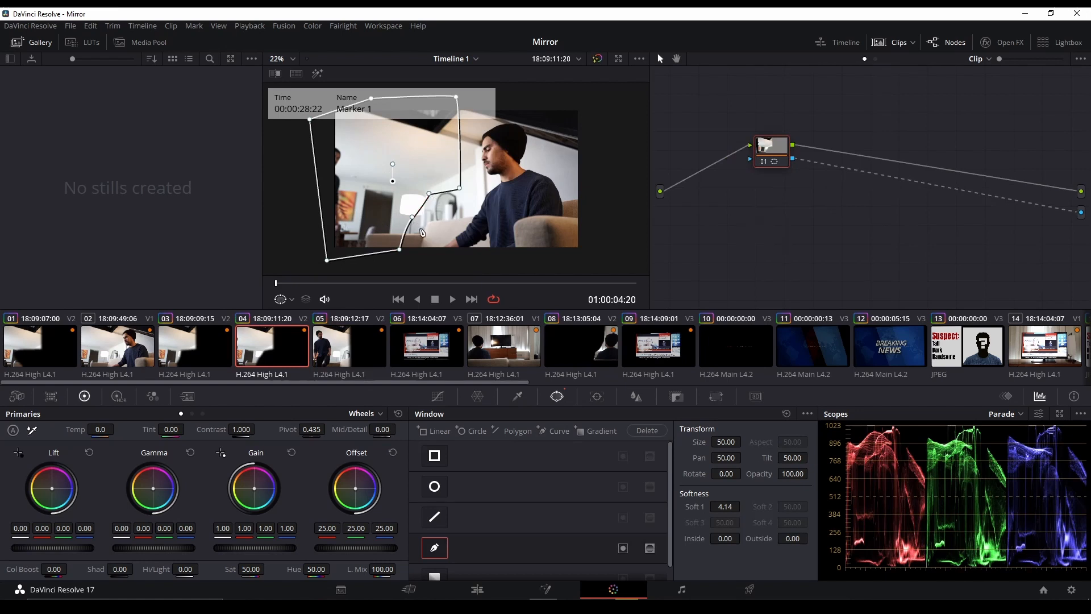
click(450, 299)
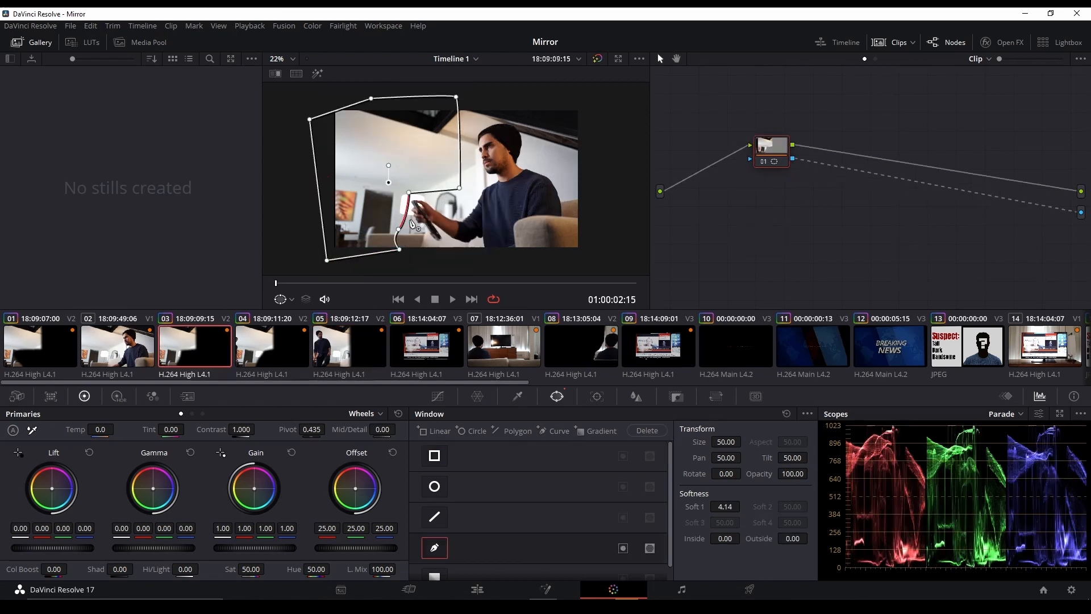
click(451, 299)
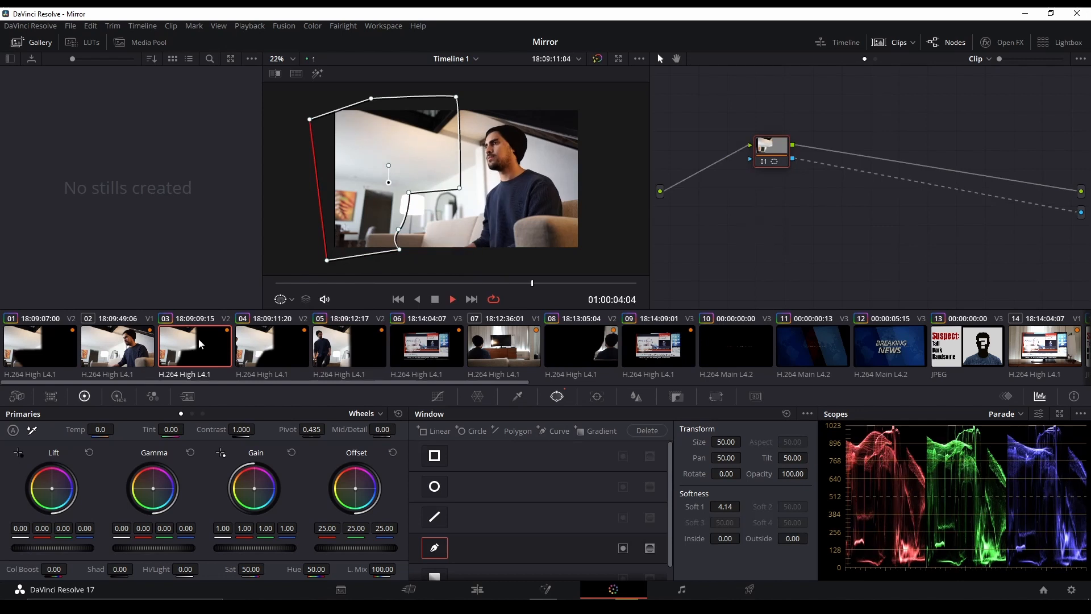
click(117, 346)
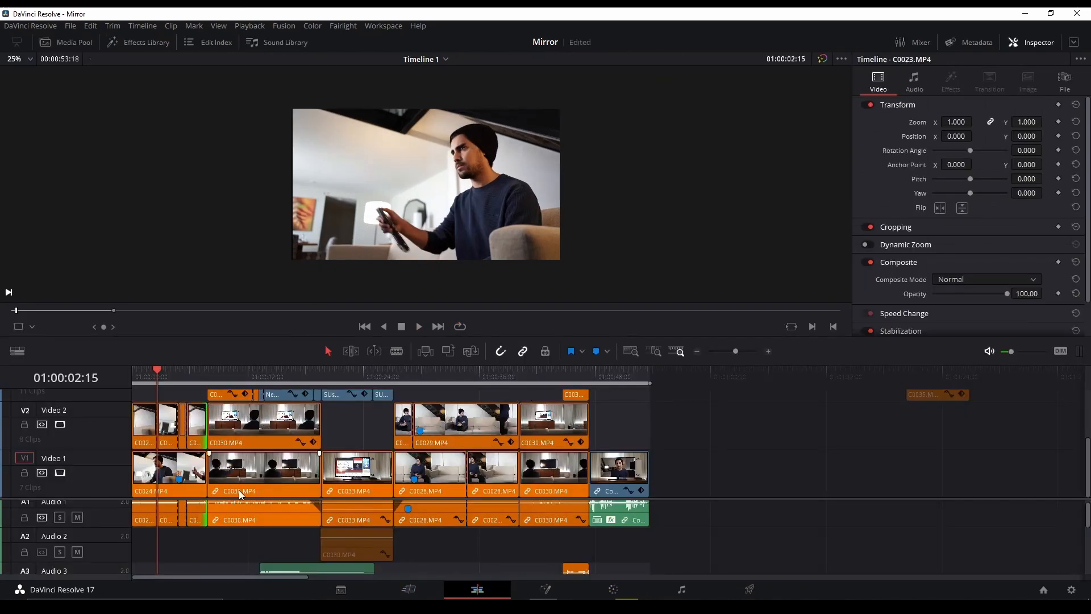
- Select clip 05 on the Color page and connect its masked node 01 to the output
click(613, 590)
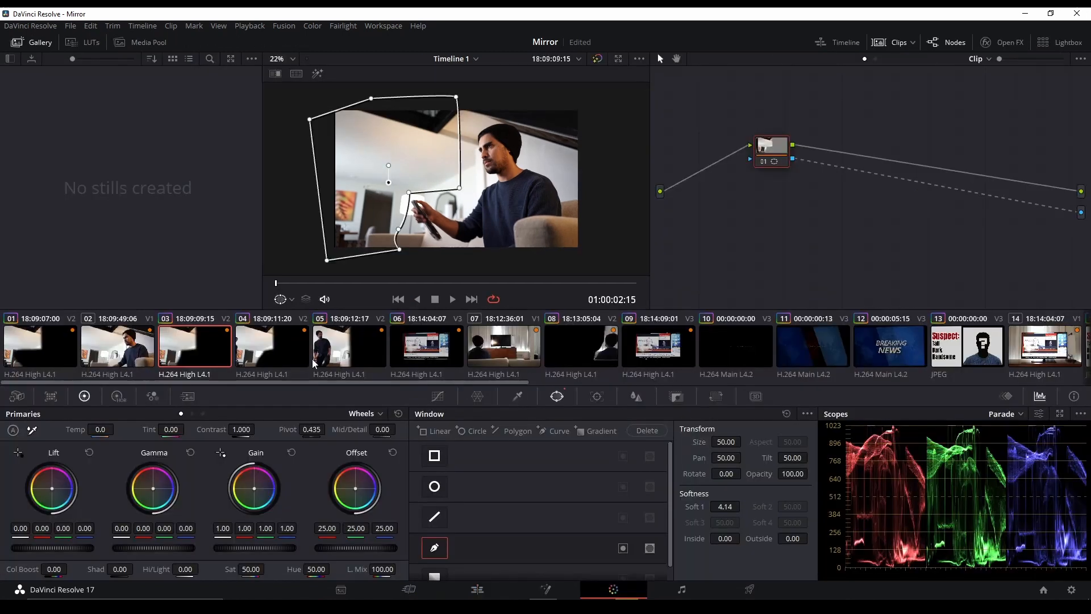
click(349, 346)
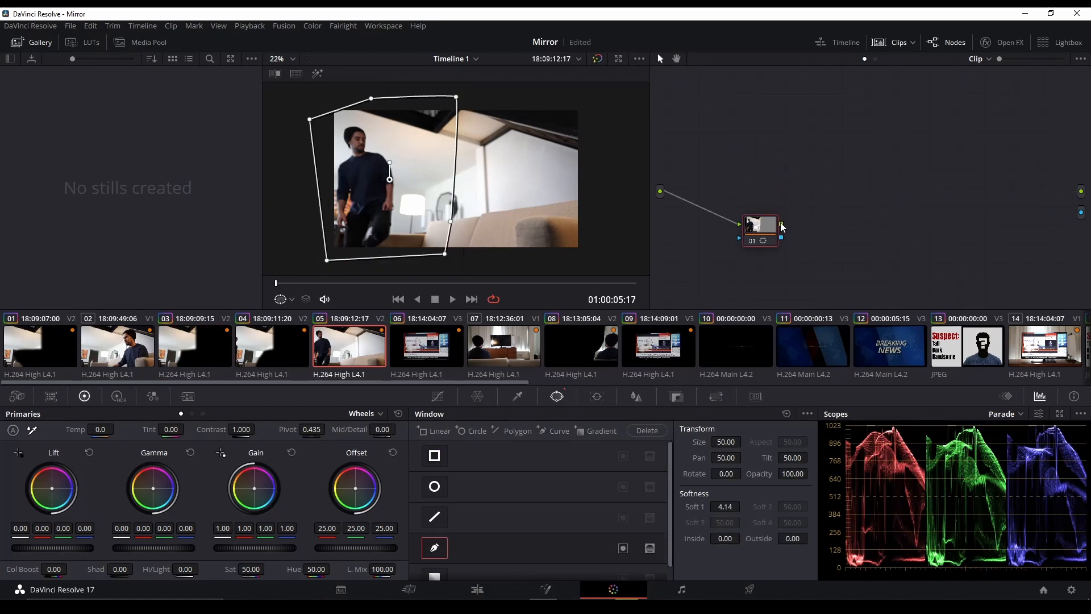
drag(780, 223, 1082, 191)
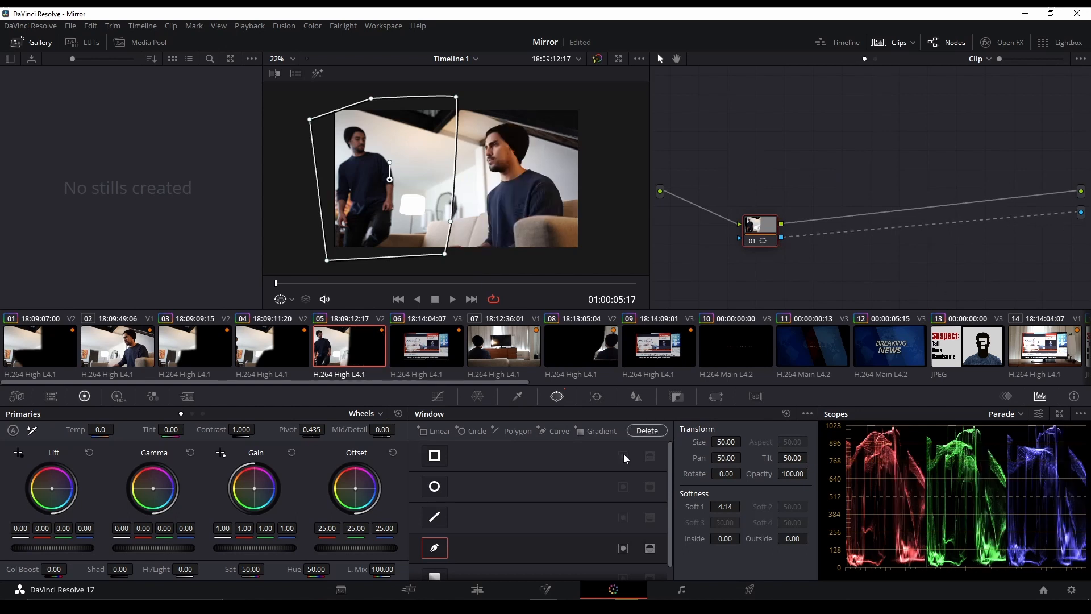
click(476, 589)
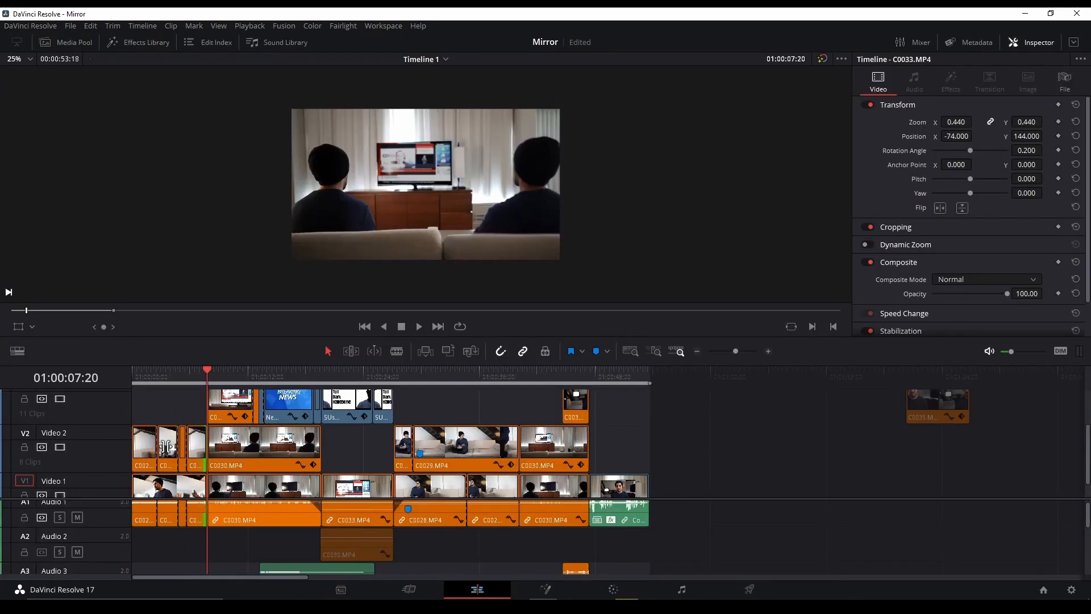
mouse_move(60, 447)
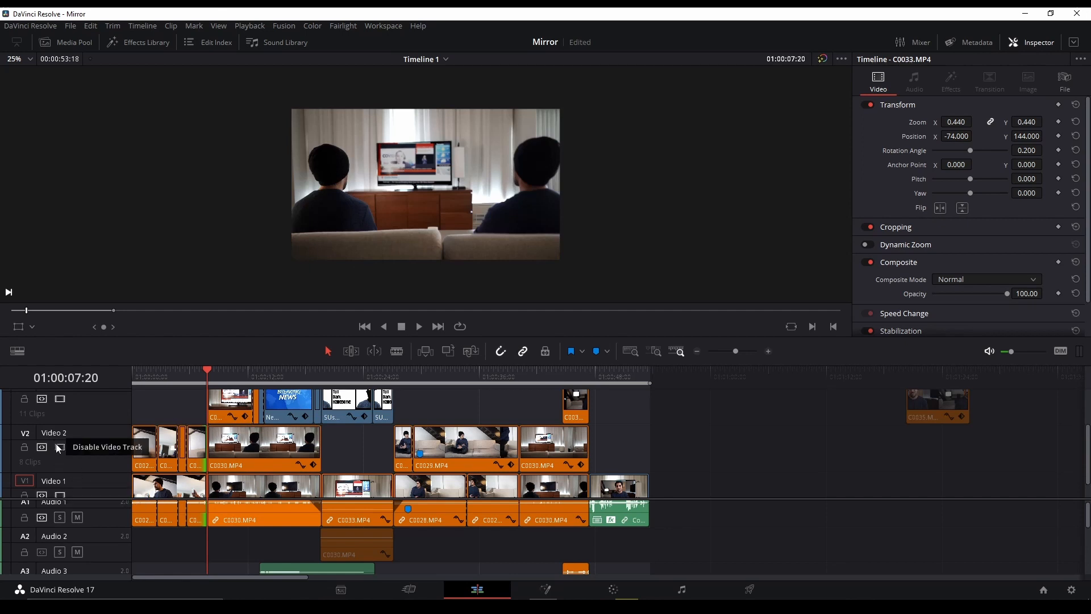
click(59, 447)
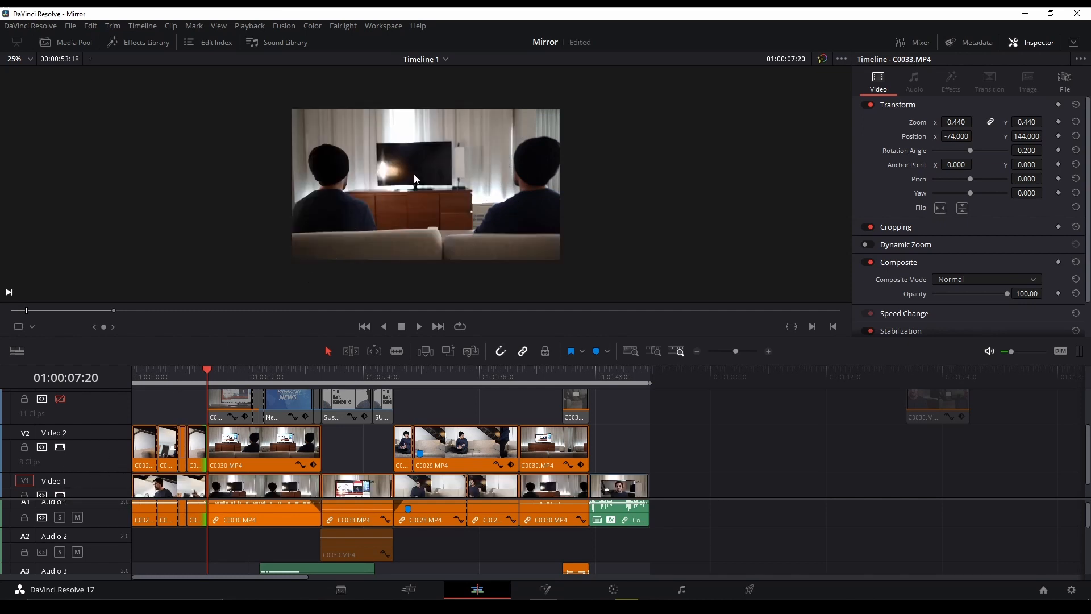
mouse_move(59, 401)
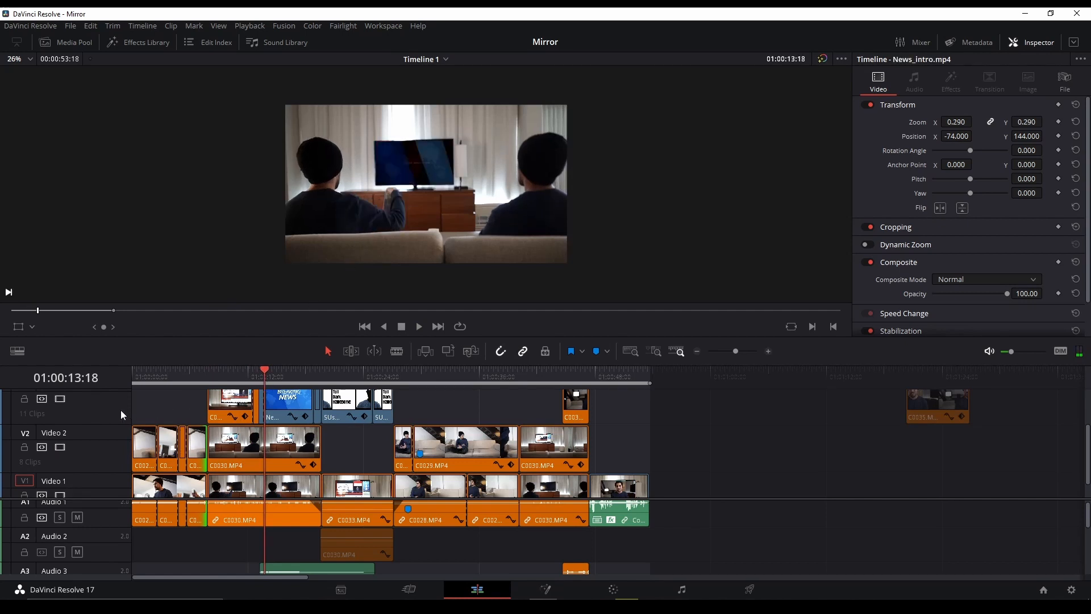
click(313, 376)
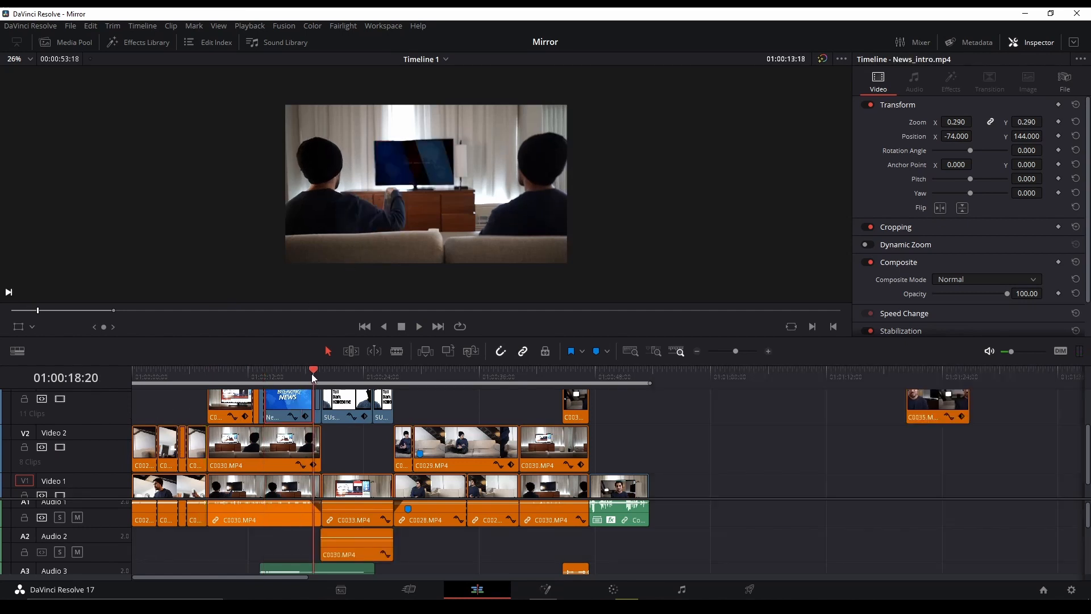
click(321, 369)
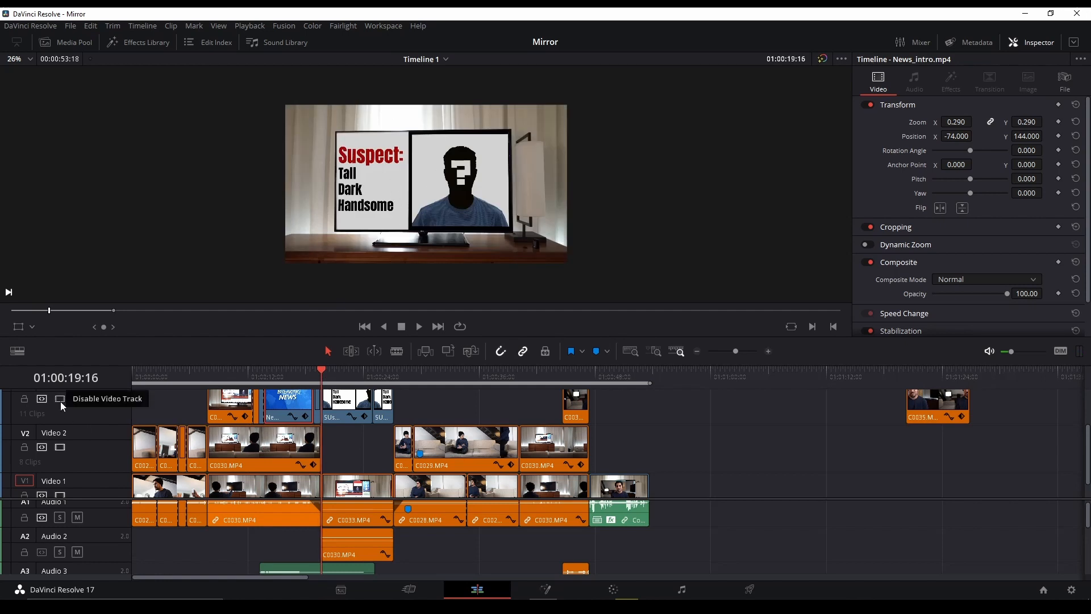
click(60, 397)
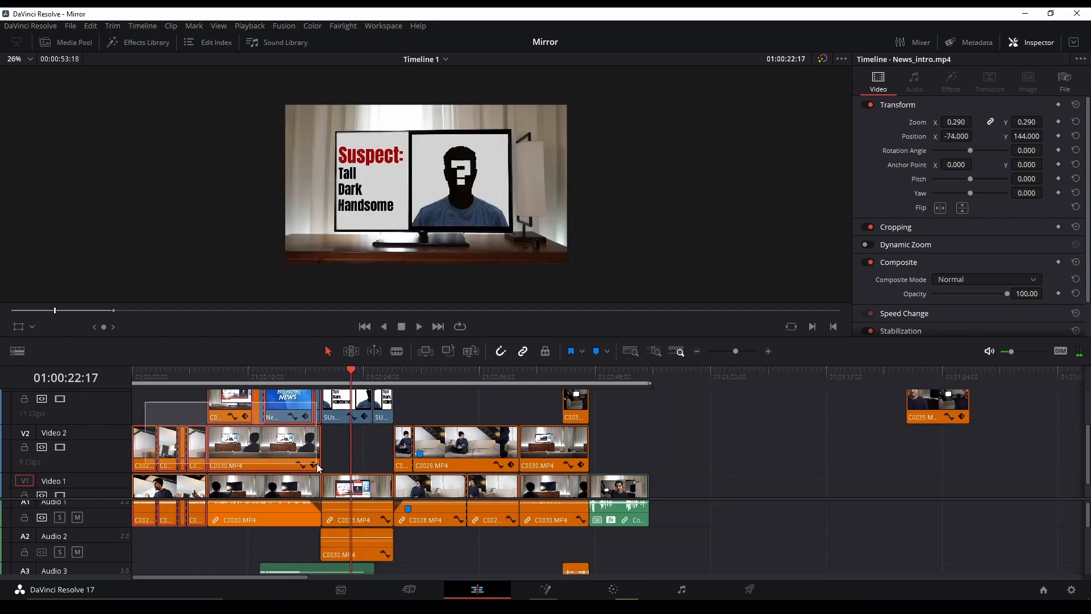
- Select the sofa clone clips and toggle the V2 track off and back on
click(394, 376)
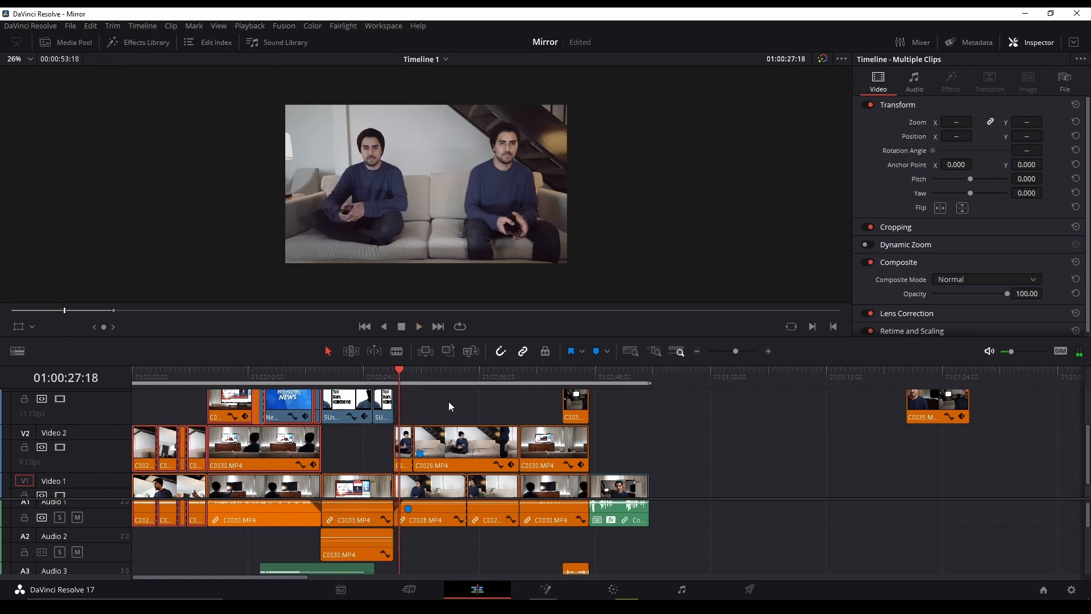
click(59, 447)
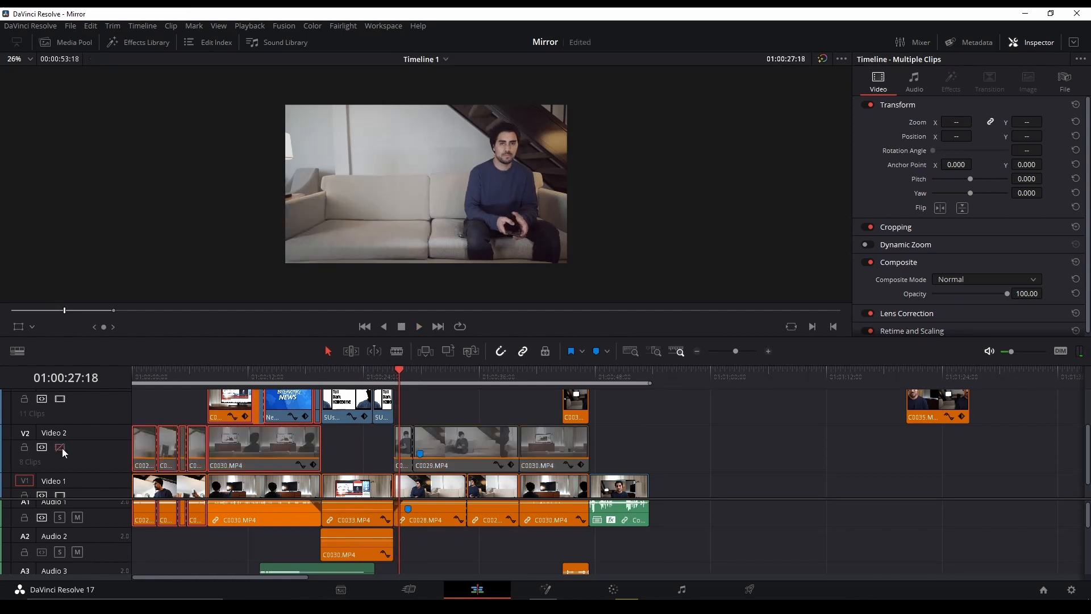
click(60, 447)
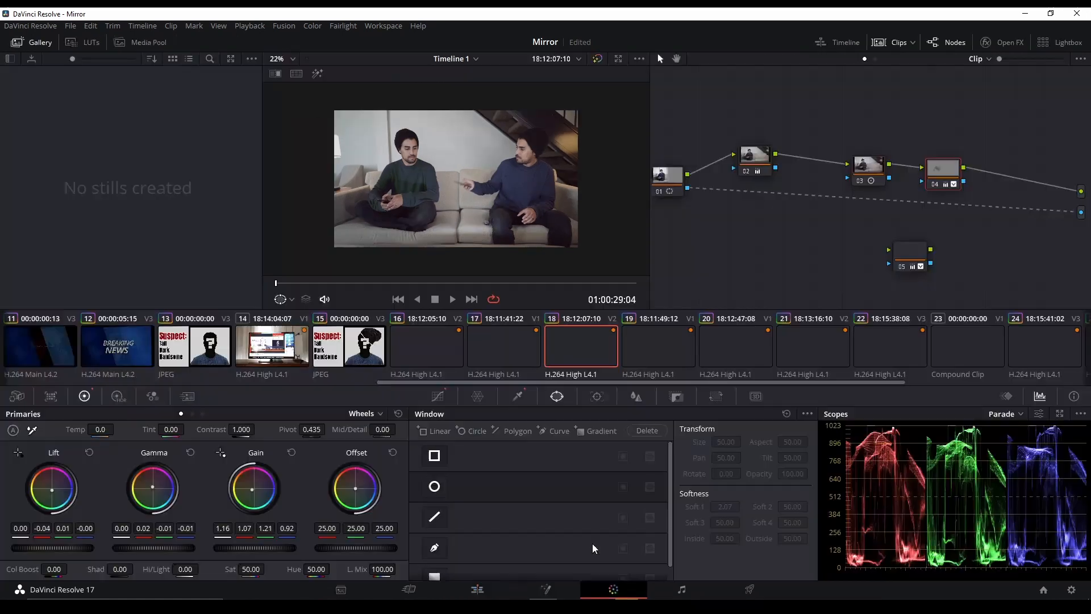
- Select the last node in the sofa shot's grade and add a serial node after it
click(868, 165)
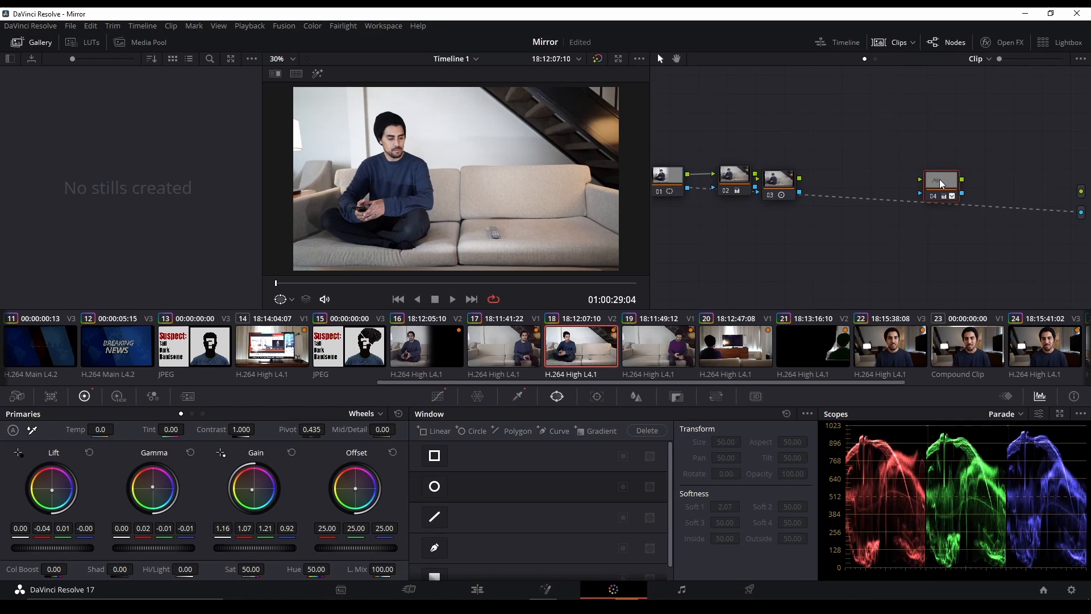
click(777, 179)
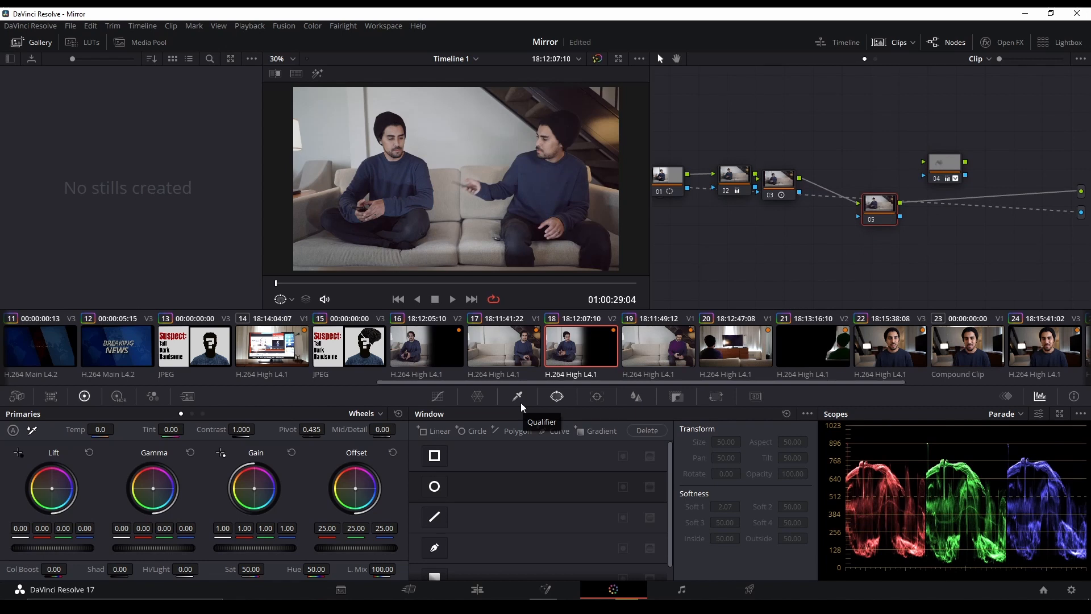
- Open the Qualifier palette on the new node to select the blue sweater
click(516, 396)
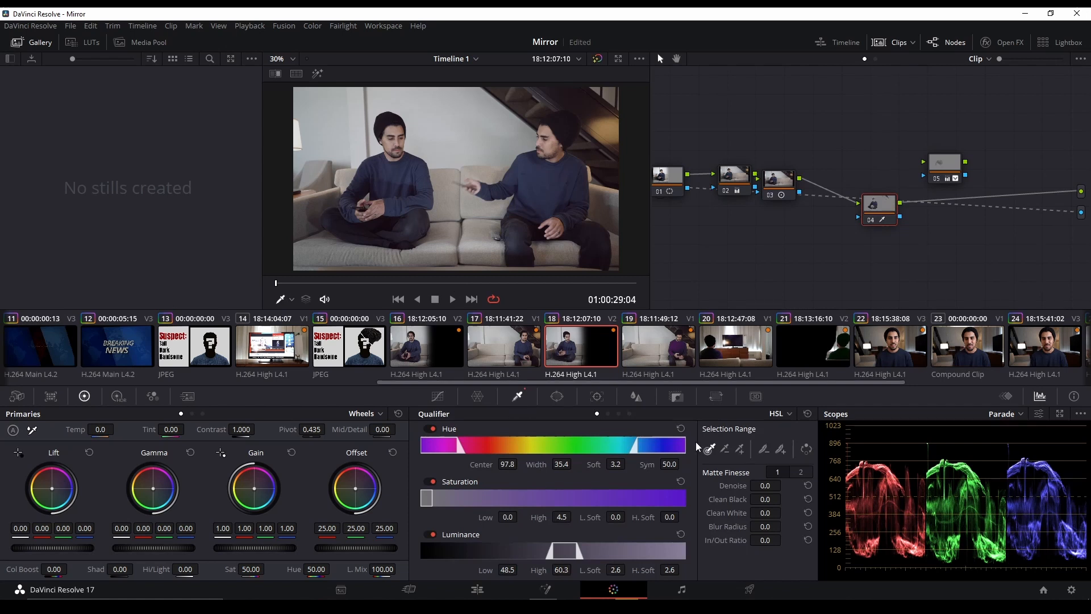
mouse_move(375, 165)
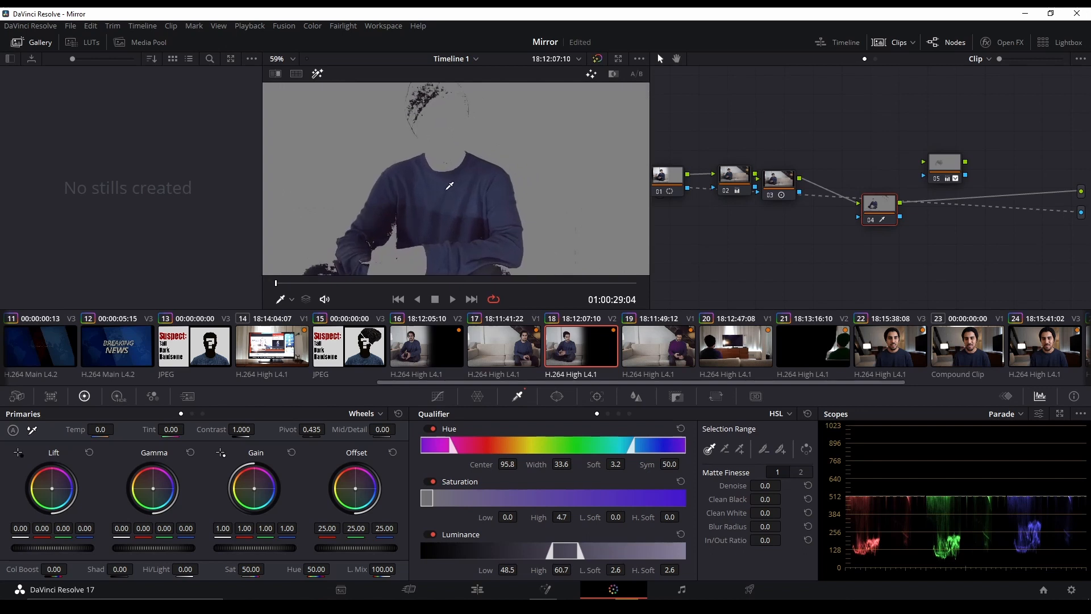
mouse_move(536, 279)
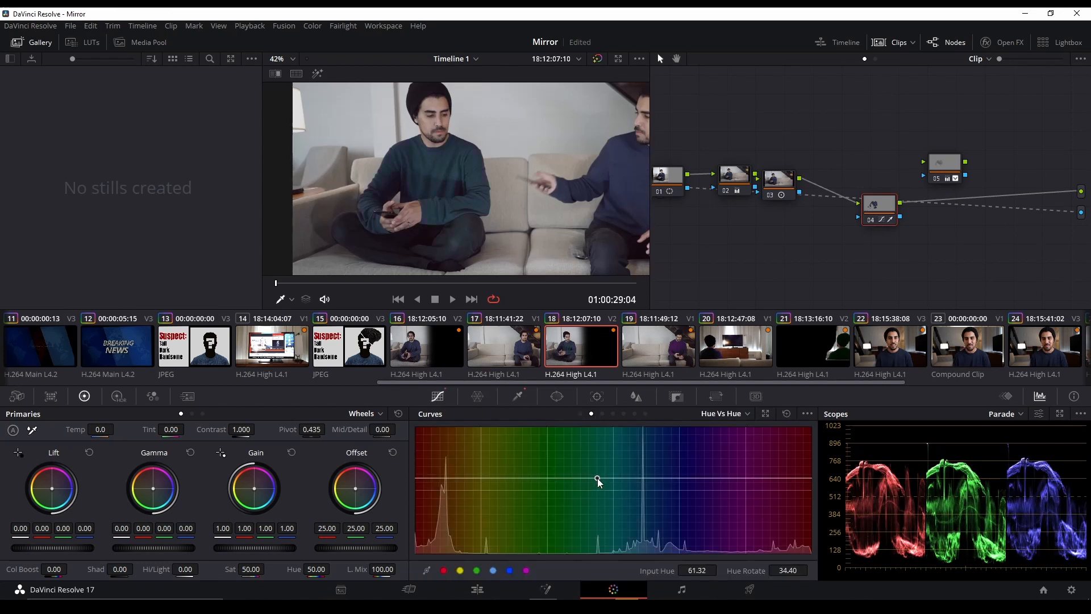
- Rotate the sweater hue toward green with Hue vs Hue and lift gain to 1.13
drag(597, 480, 596, 475)
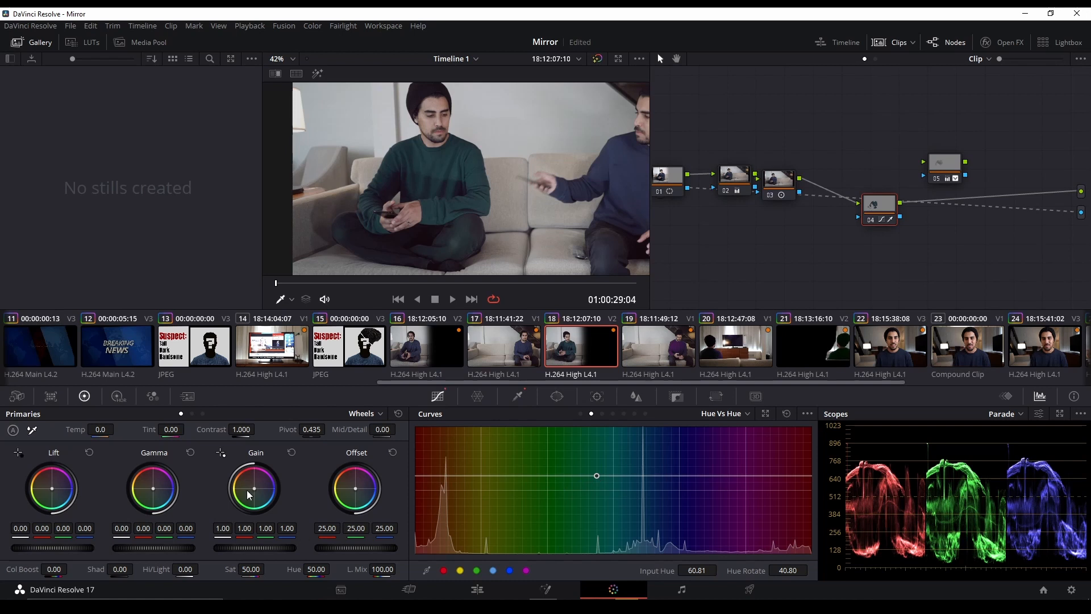
drag(255, 487, 251, 490)
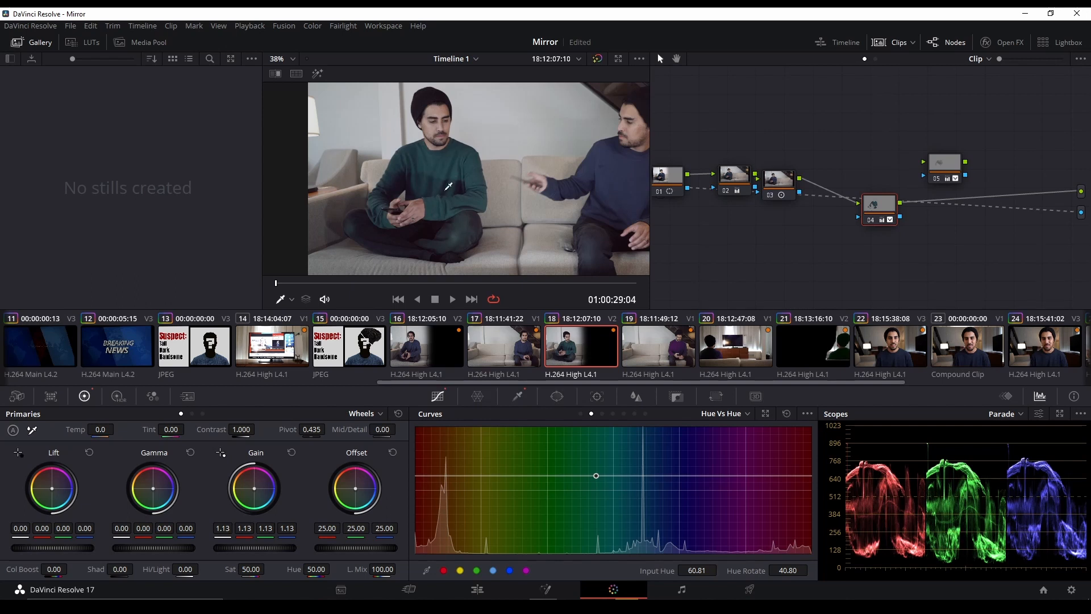
- Extend the sweater qualifier, soften luminance, set denoise 6.4 and clean black 33, and turn Highlight off
click(517, 396)
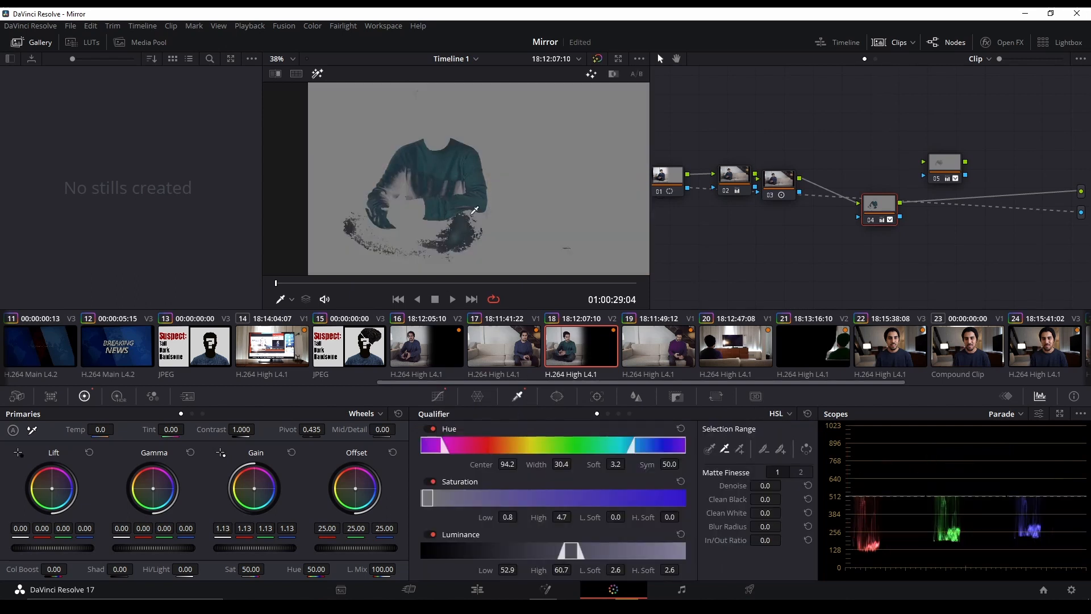
click(275, 58)
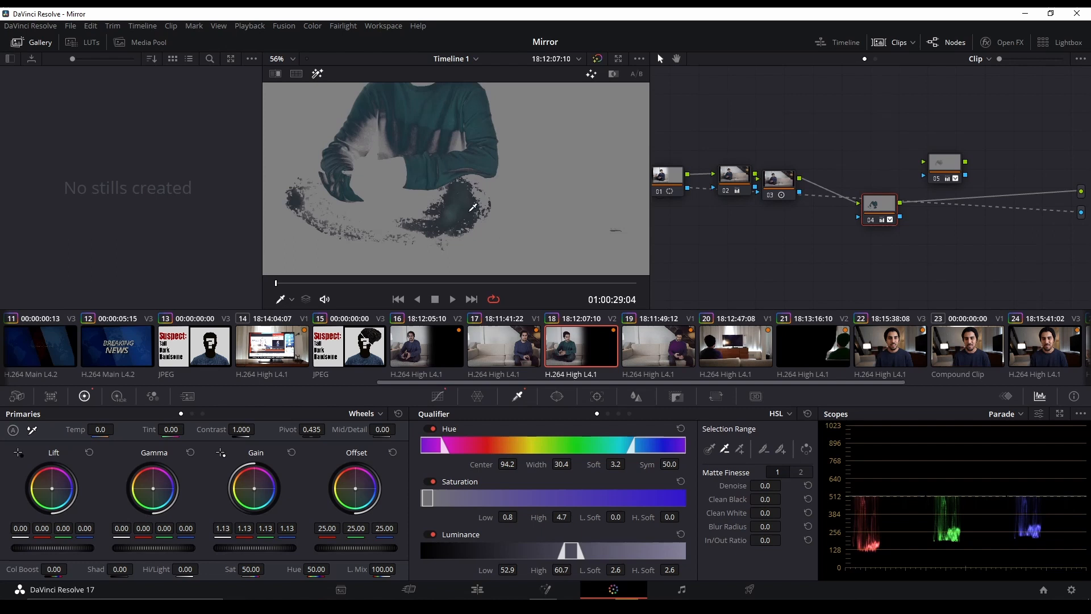
mouse_move(463, 193)
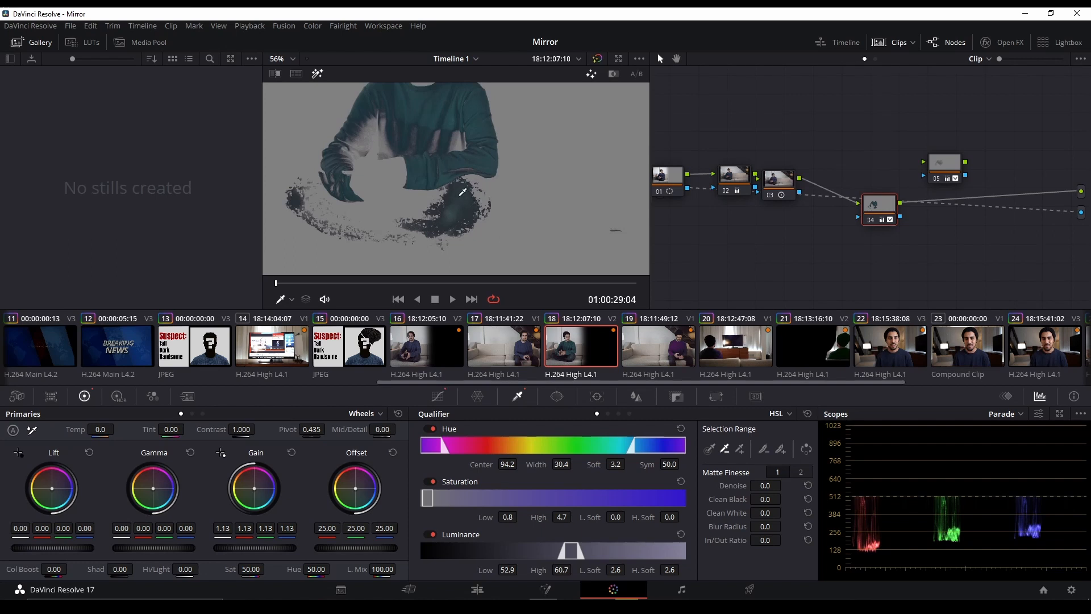
mouse_move(459, 202)
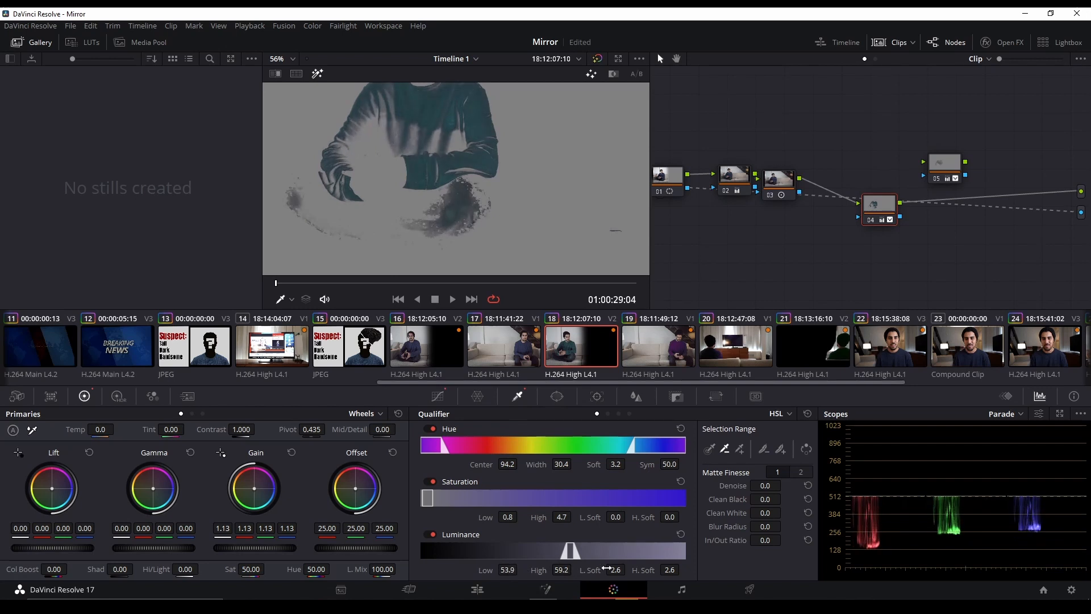
drag(615, 570, 605, 570)
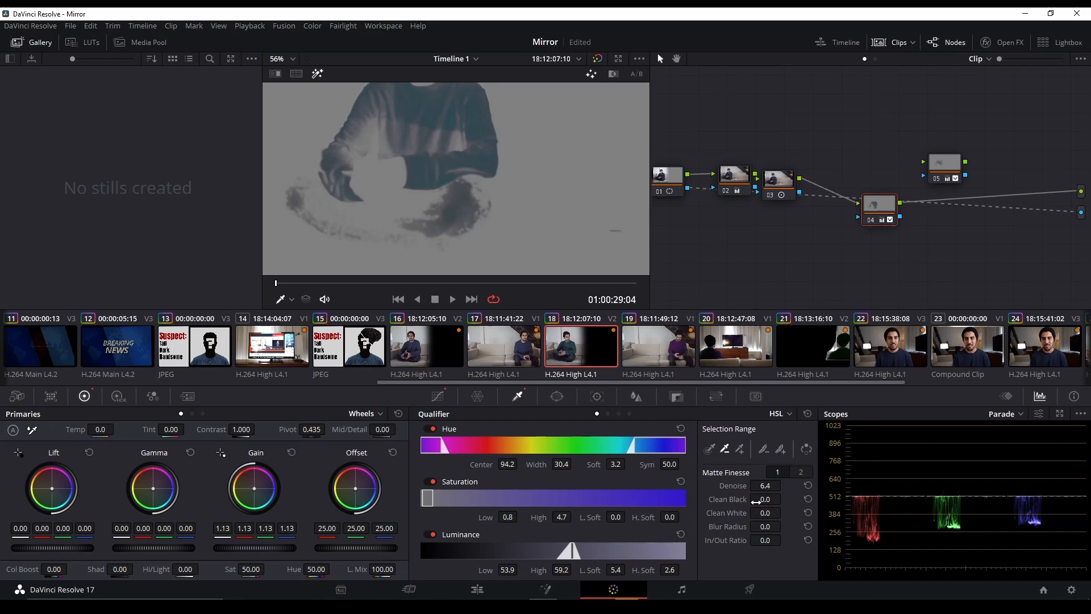
drag(763, 499, 779, 487)
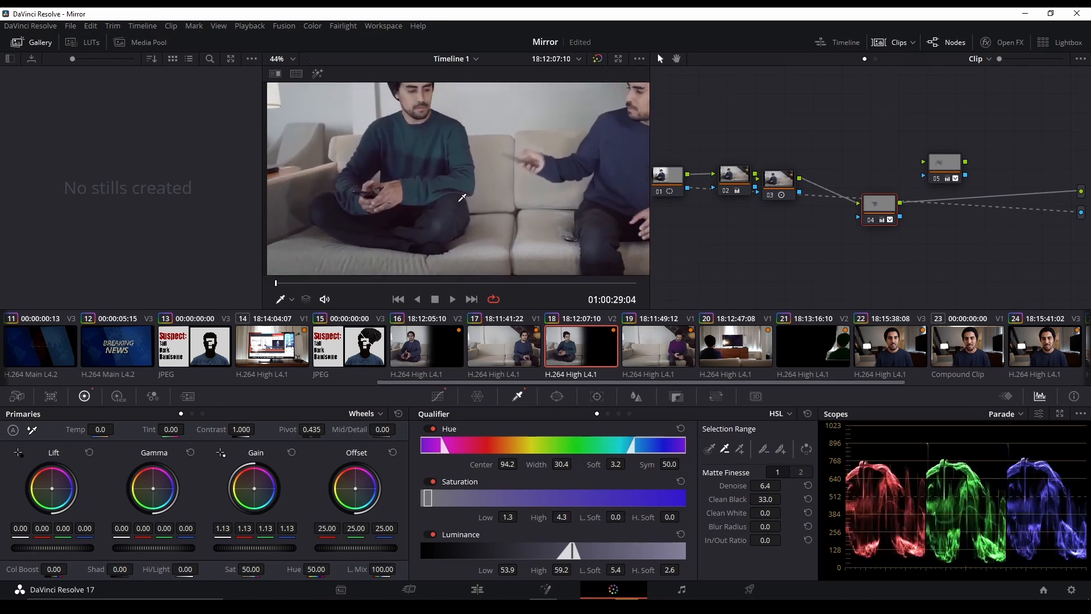
click(618, 58)
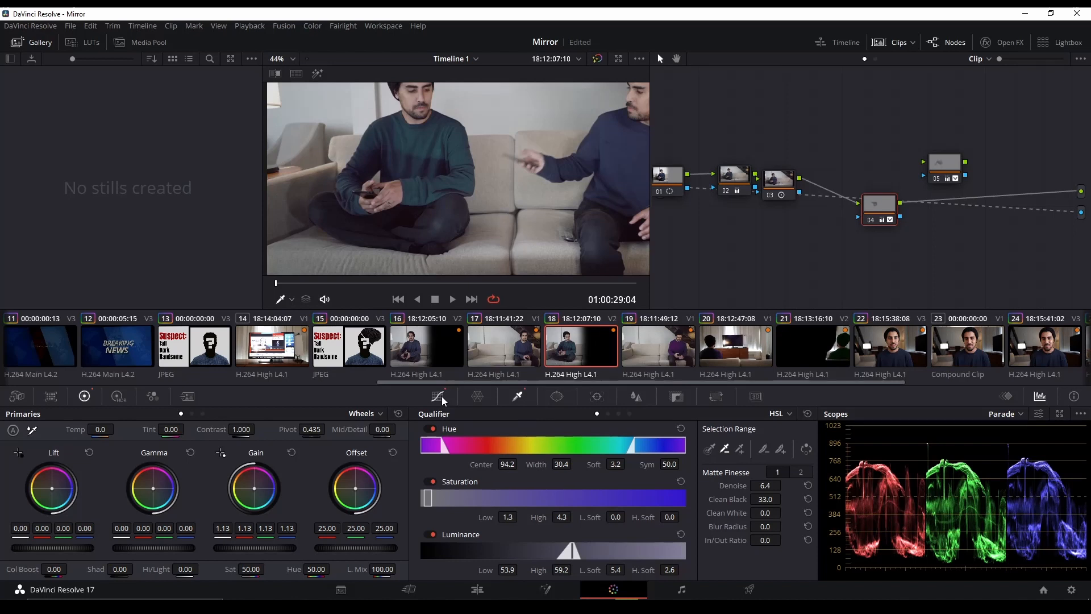
- Rebalance the green sweater's tone, then select clip 19 for the purple take
click(437, 396)
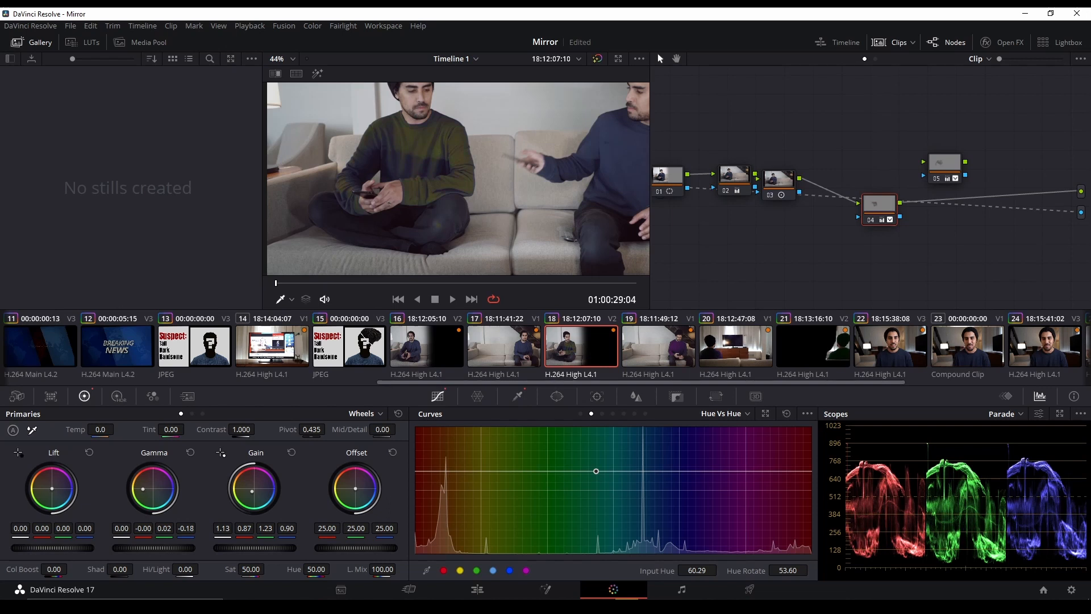
drag(154, 487, 152, 485)
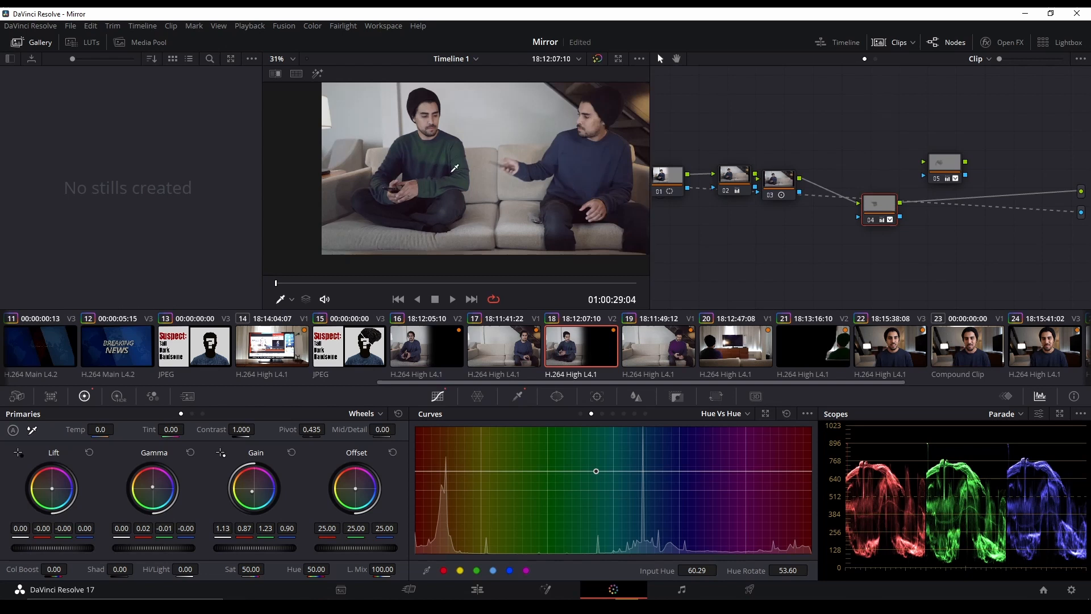
mouse_move(666, 347)
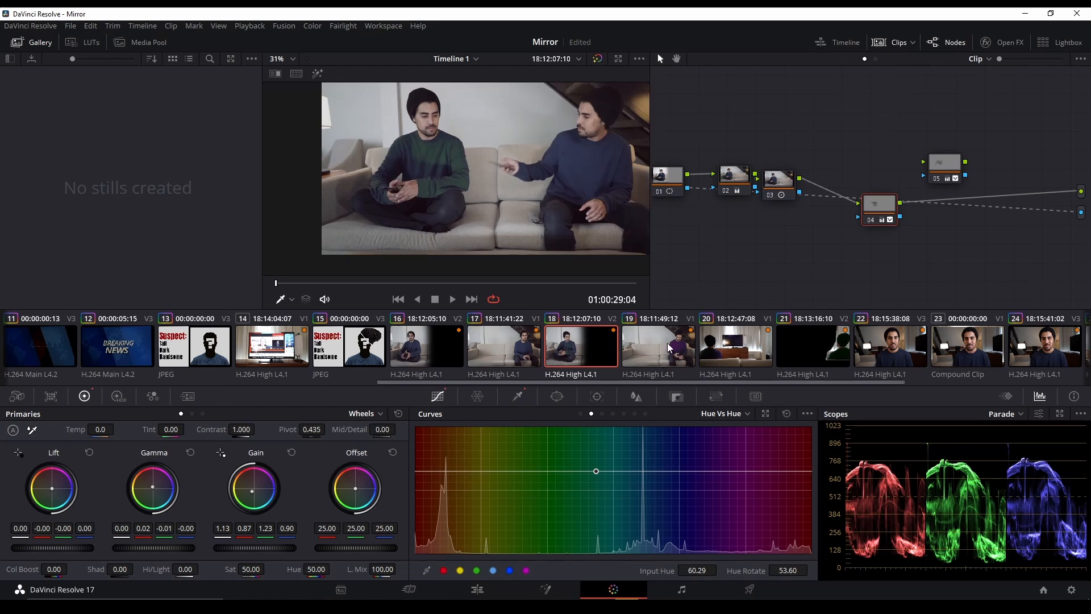
click(657, 346)
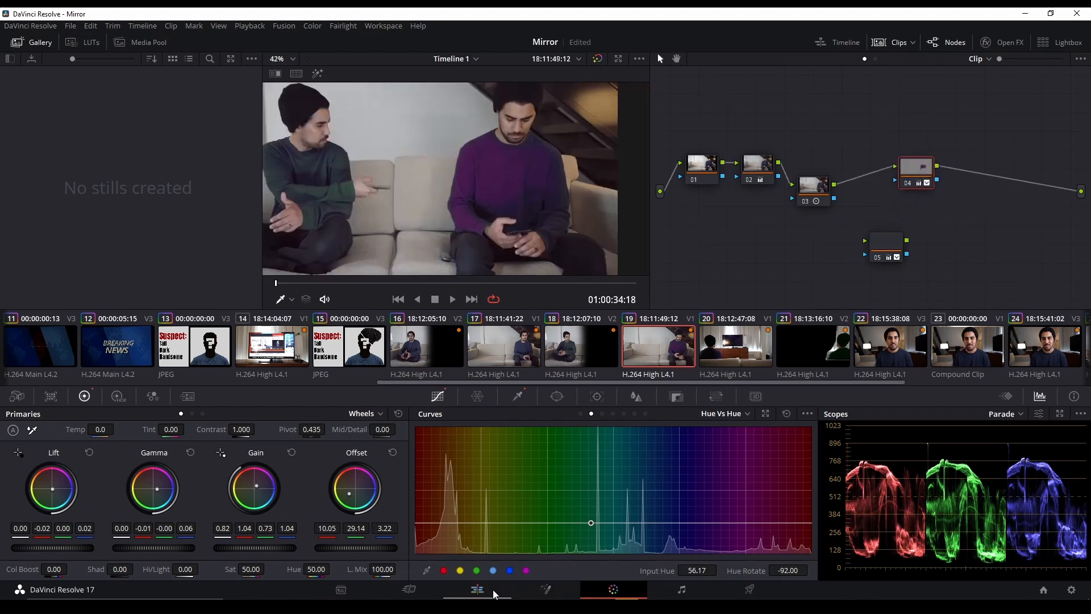
- On the Edit page, jump between the TV shot and the purple and green sweater shots
click(477, 590)
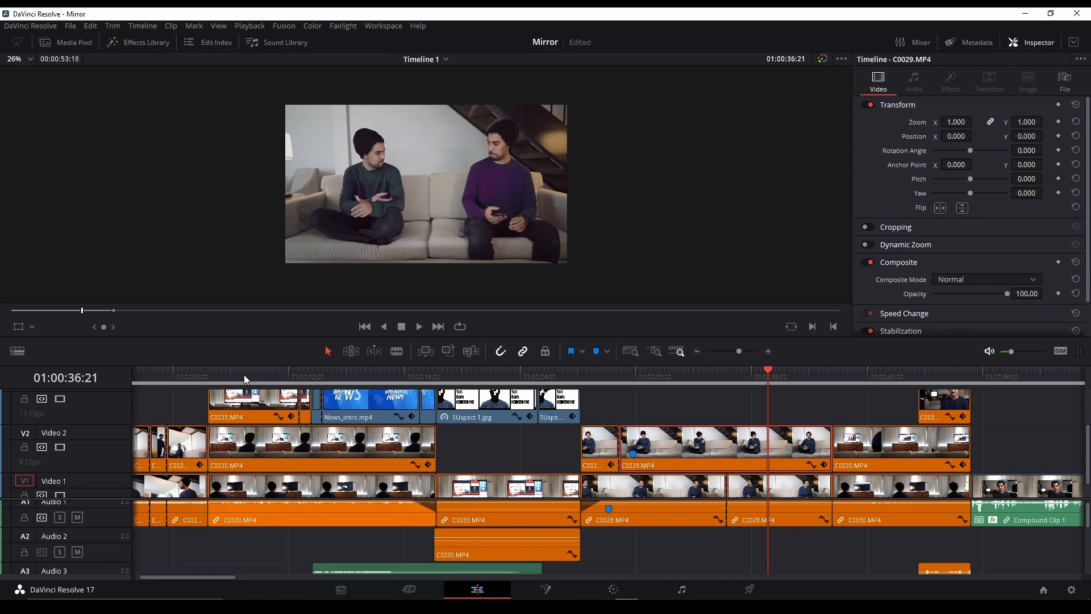
click(244, 375)
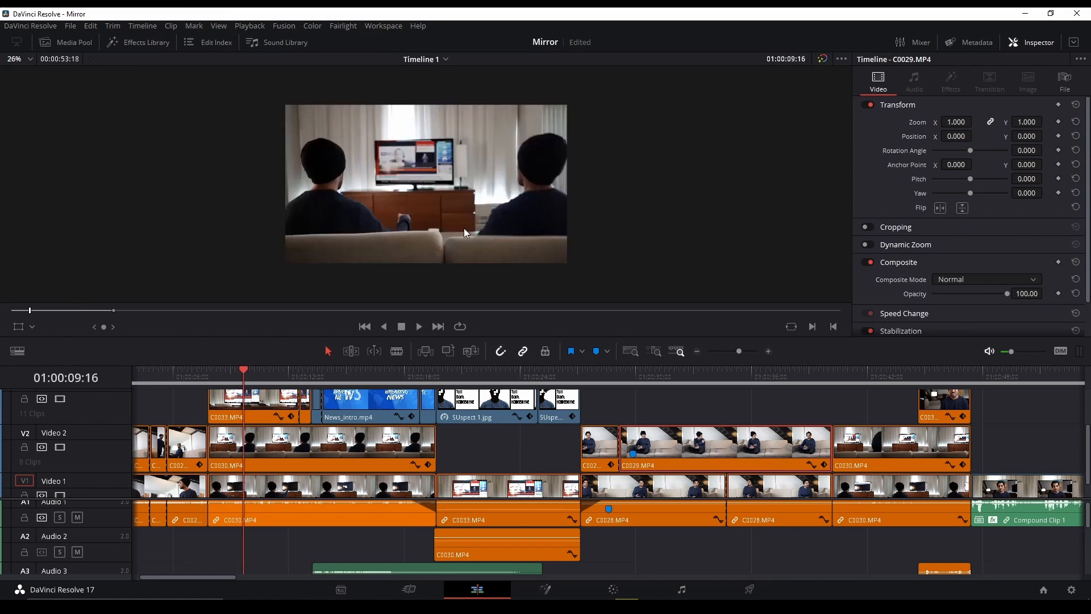
click(755, 376)
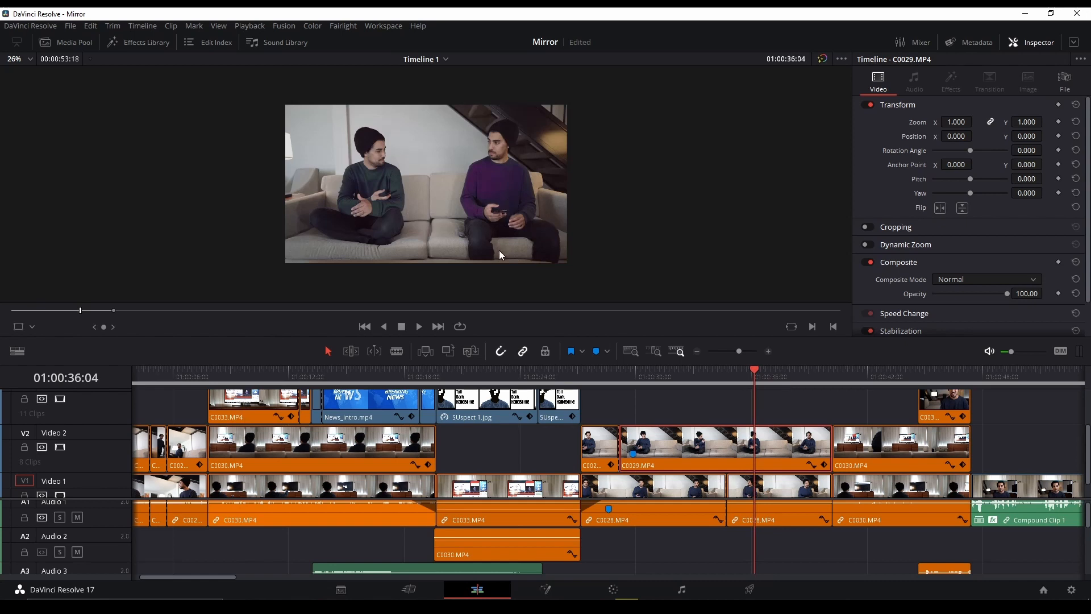
mouse_move(602, 290)
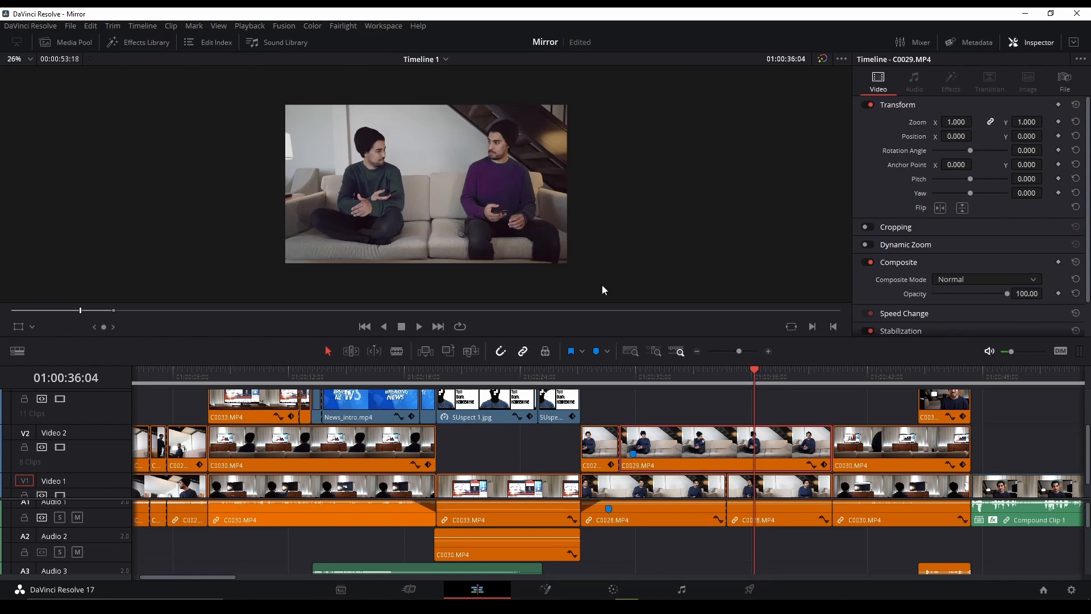
click(679, 390)
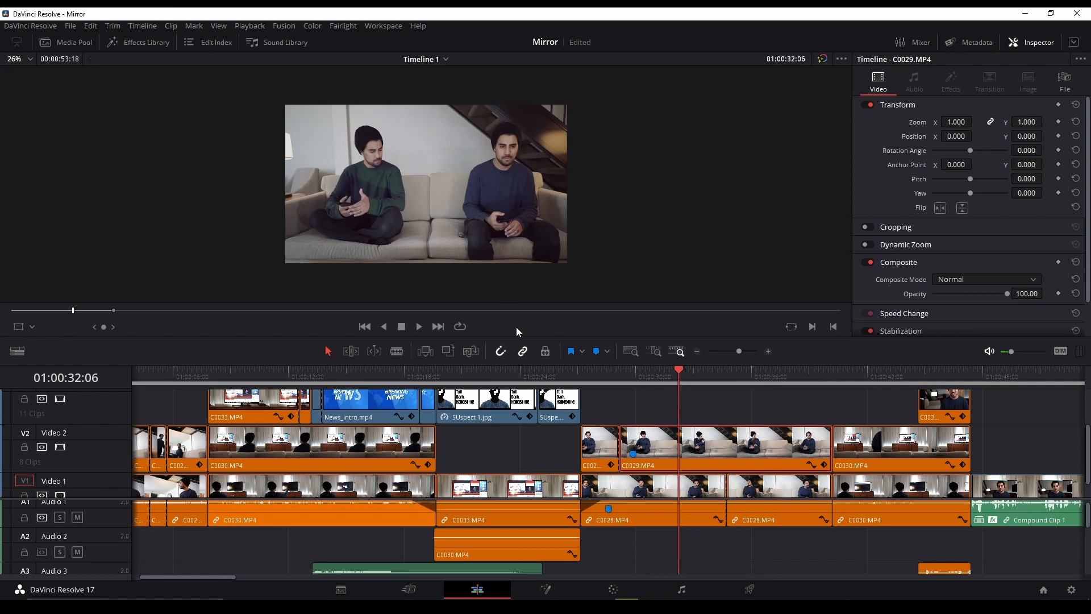
mouse_move(722, 383)
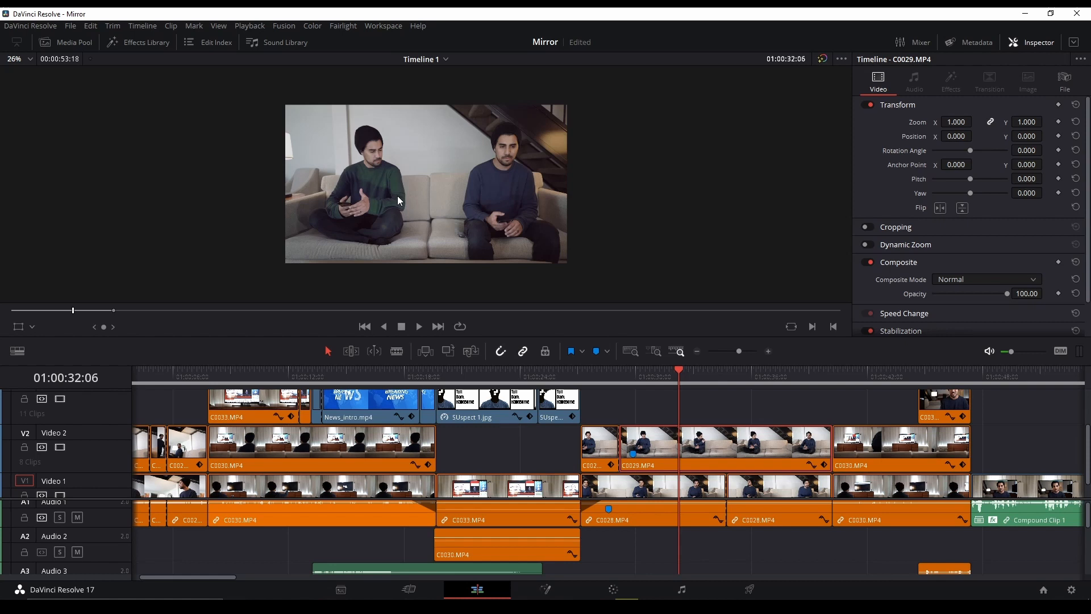
mouse_move(727, 415)
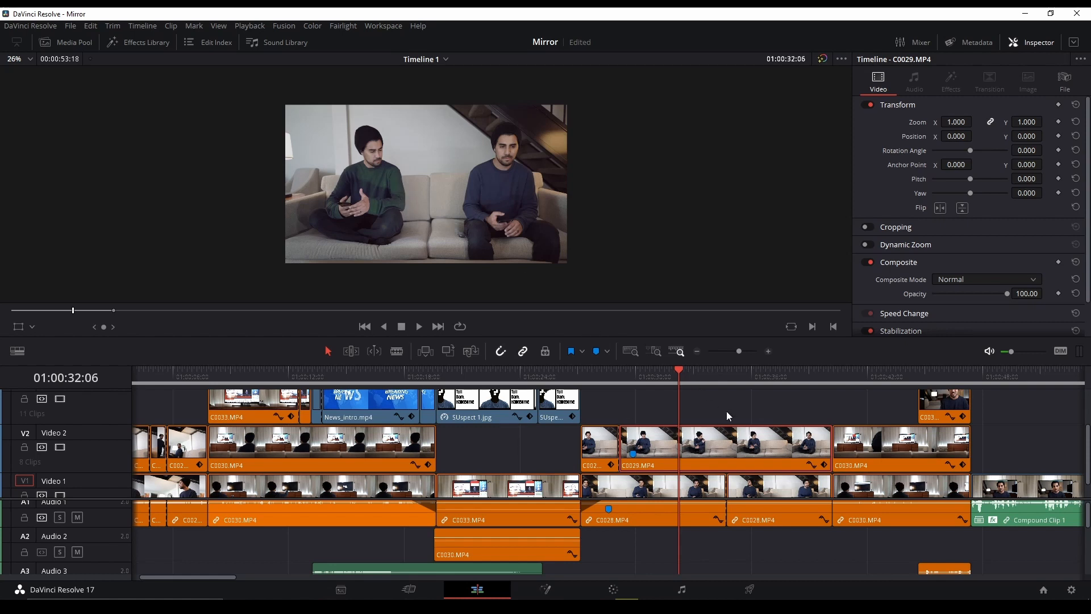
mouse_move(626, 411)
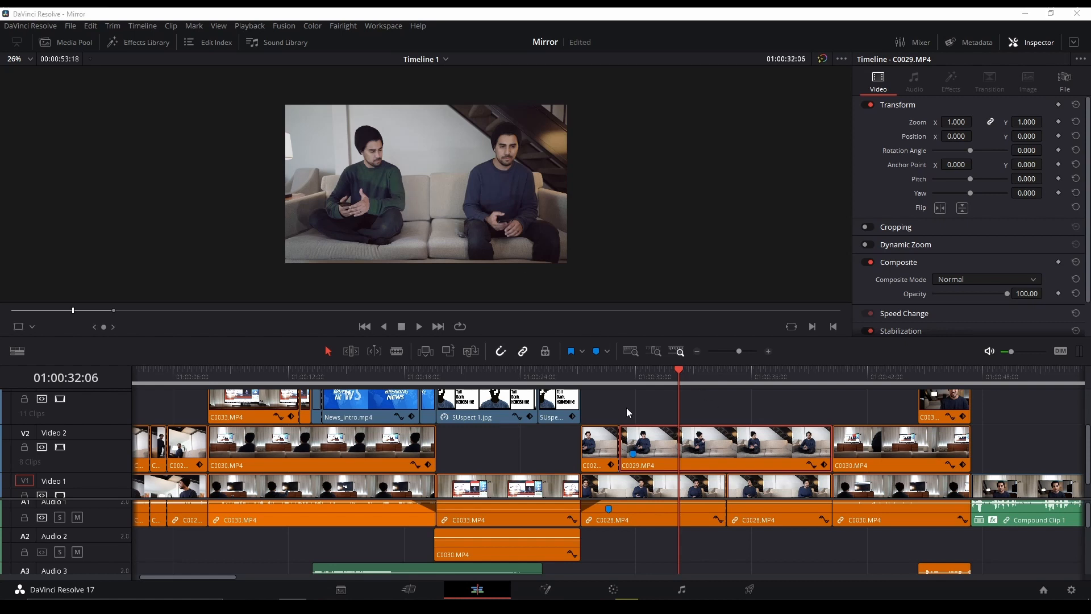